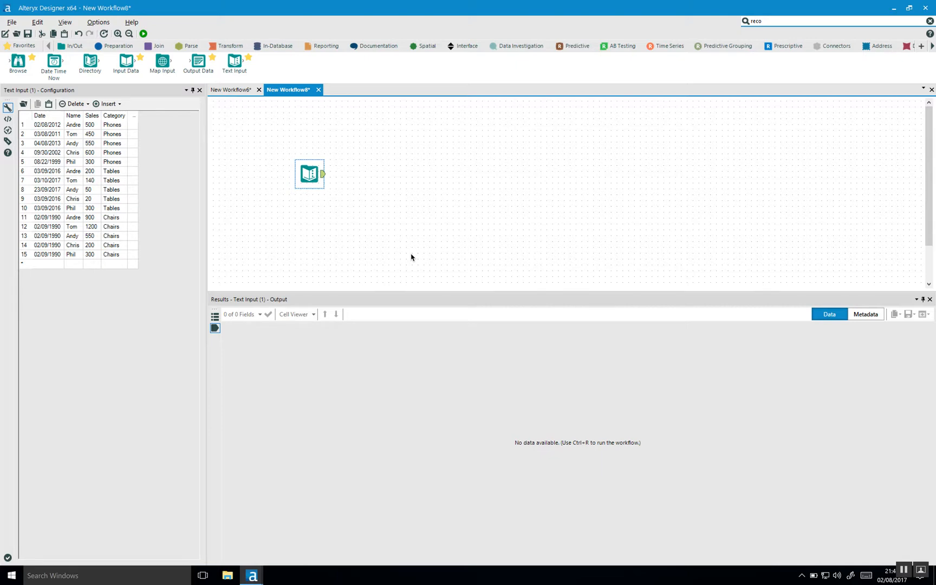
{"action": "mouse_move", "coordinate": [297, 189]}
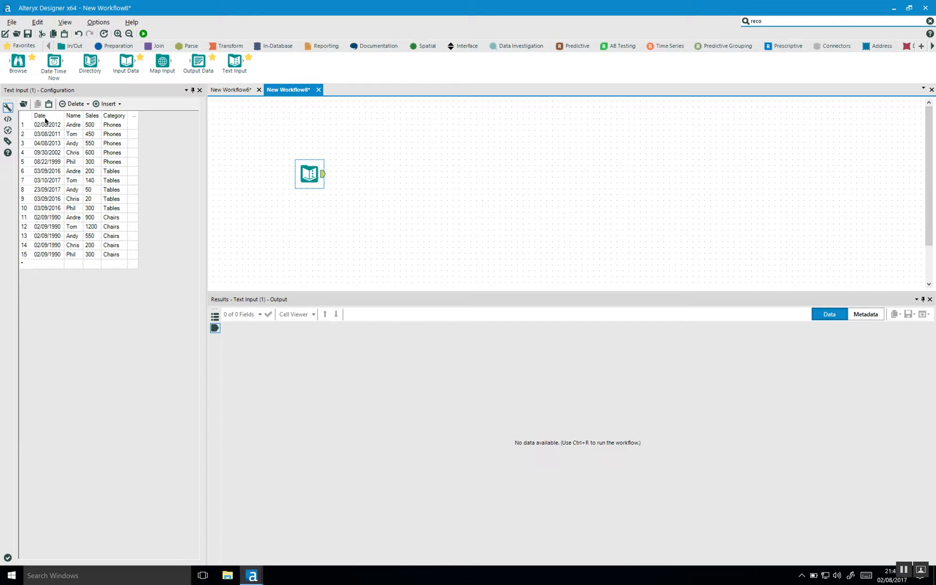
Review the Date, Name, Sales and Category columns of the Text Input data
{"action": "left_click", "coordinate": [39, 115]}
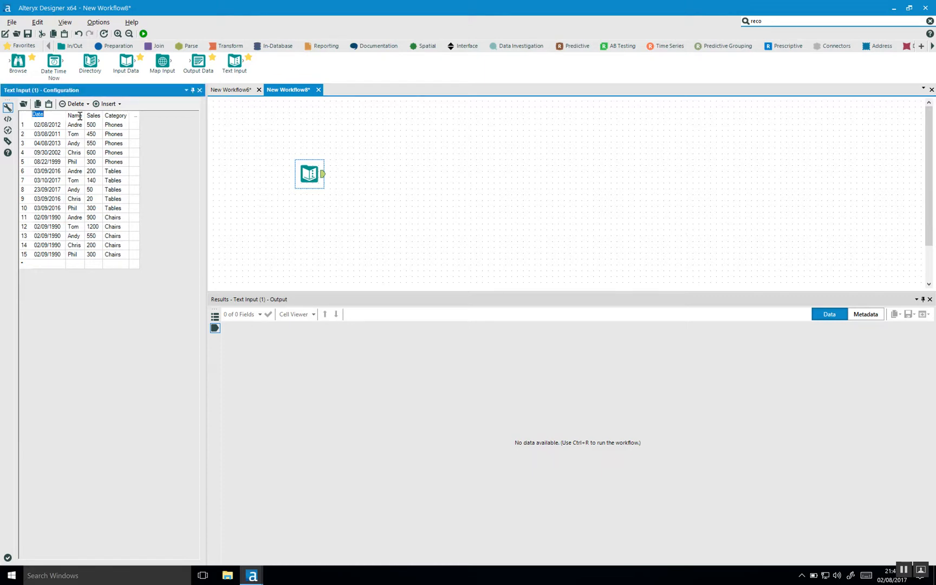
{"action": "left_click", "coordinate": [73, 115]}
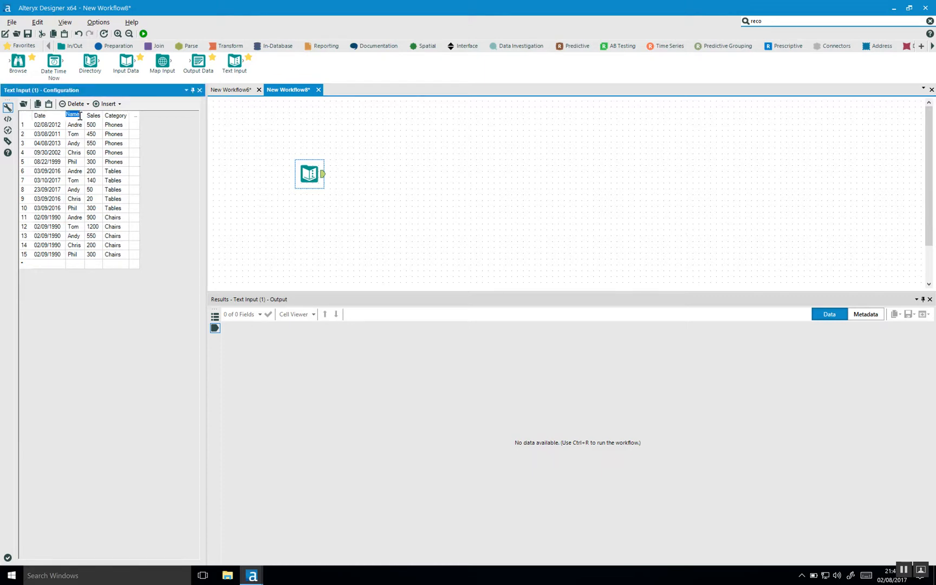
{"action": "left_click", "coordinate": [92, 115]}
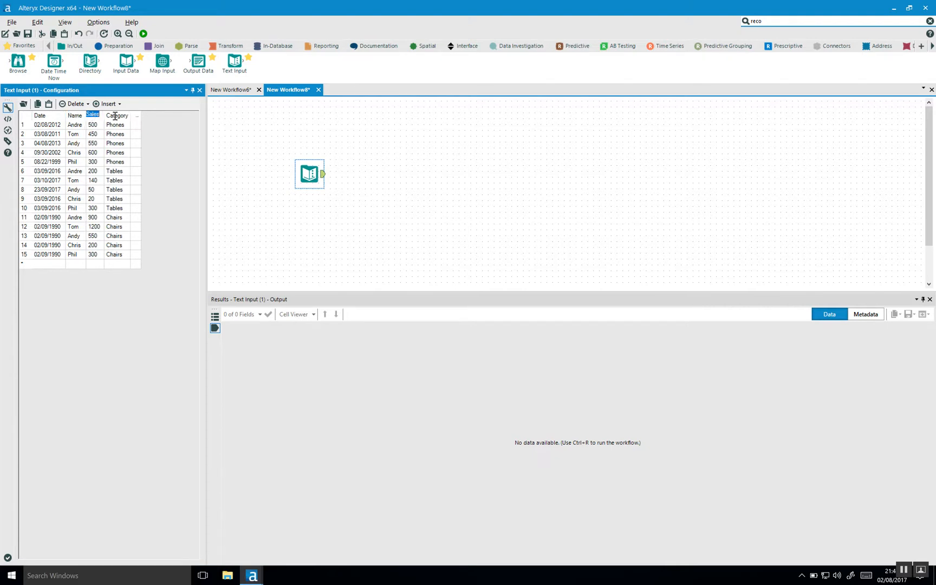
{"action": "left_click", "coordinate": [116, 115]}
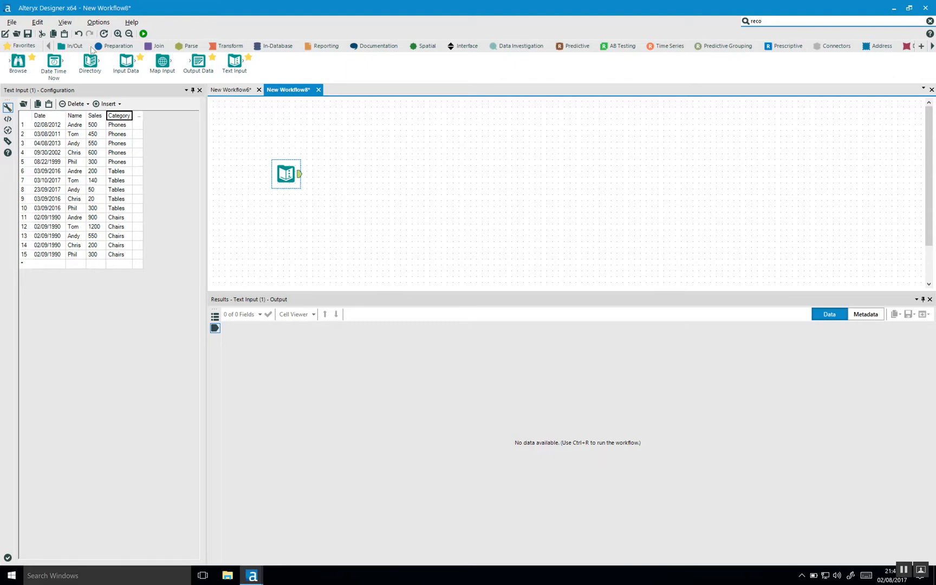
Place a Unique tool from Preparation on the canvas and connect the Text Input to it
{"action": "left_click", "coordinate": [117, 46]}
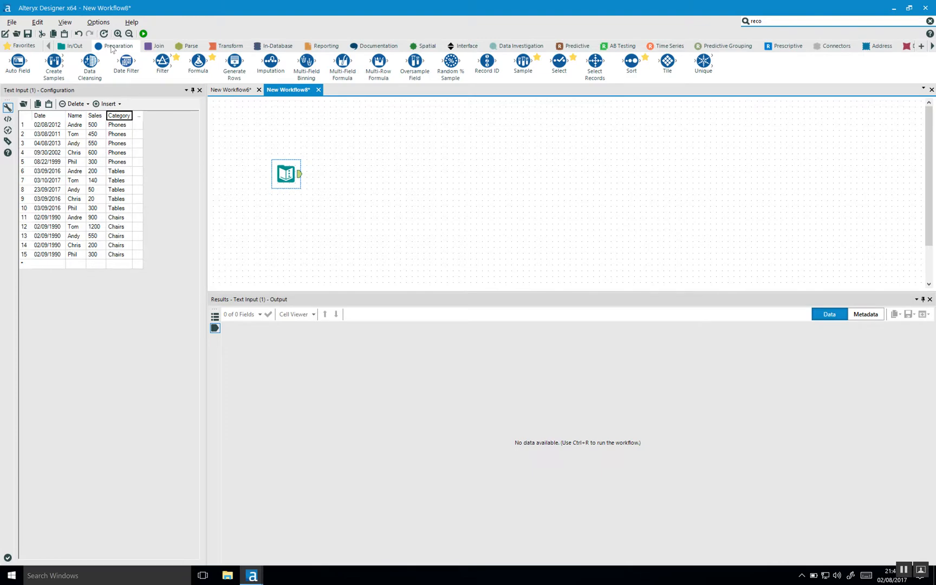
{"action": "mouse_move", "coordinate": [704, 64]}
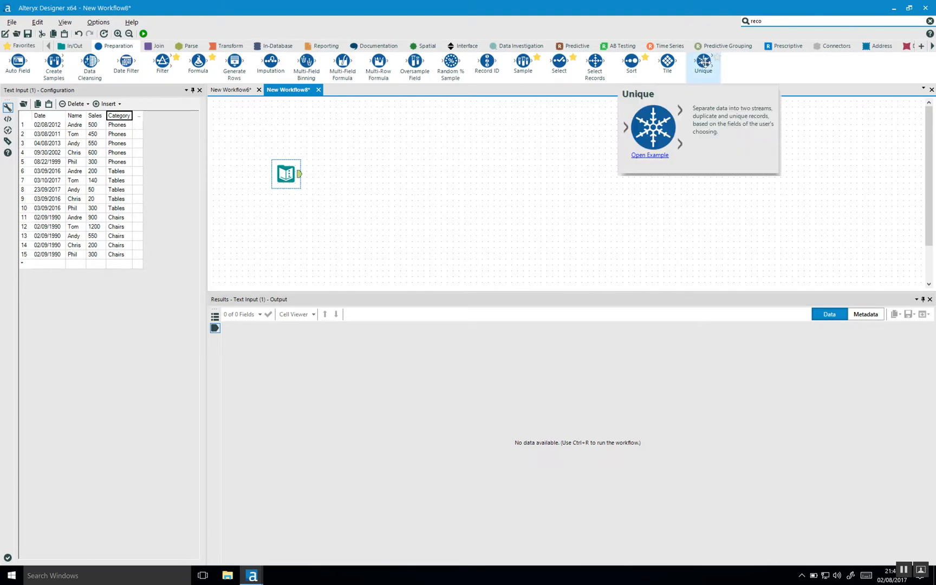
{"action": "left_click_drag", "start_coordinate": [703, 63], "coordinate": [439, 170]}
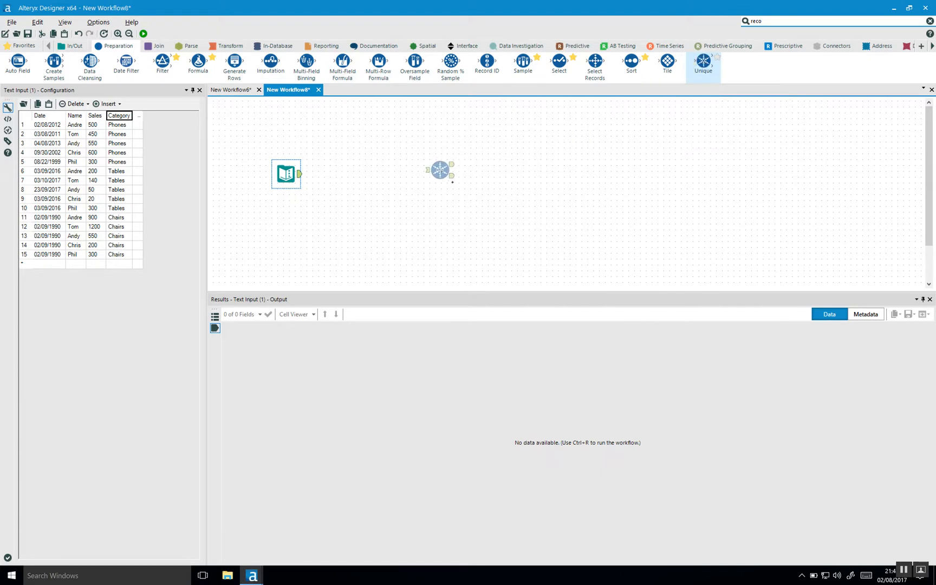
{"action": "left_click_drag", "start_coordinate": [440, 170], "coordinate": [345, 174]}
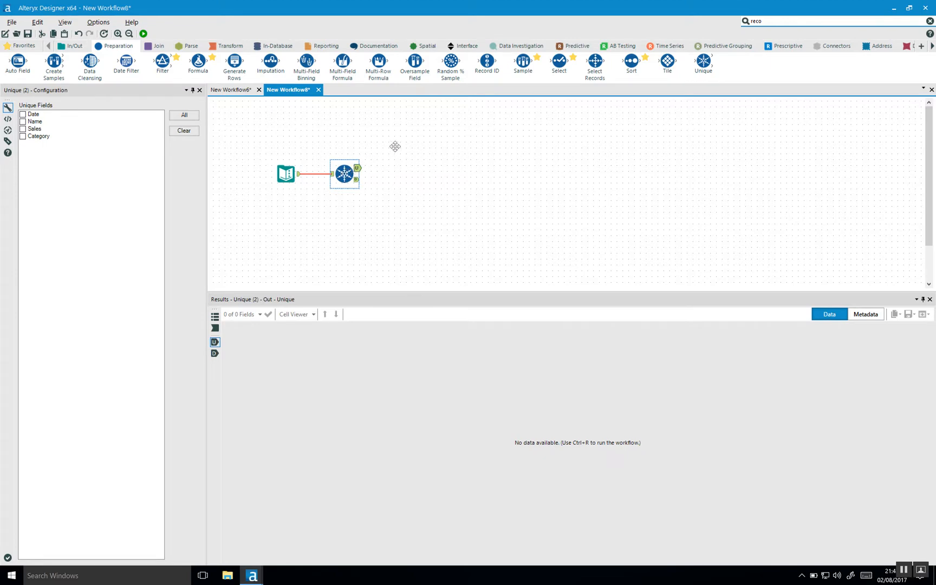
{"action": "mouse_move", "coordinate": [454, 240]}
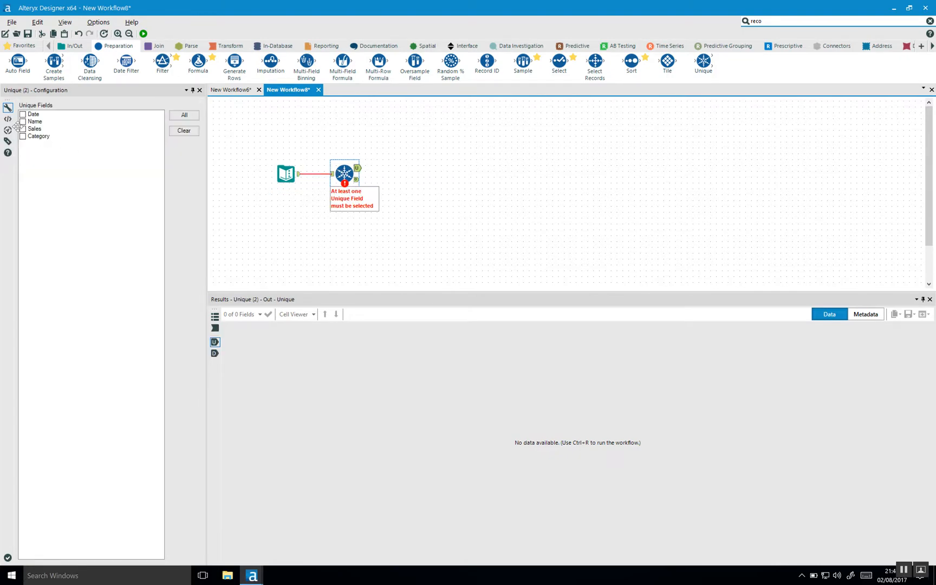
Check Name as the Unique field and bring up the Unique tool's actions menu
{"action": "left_click", "coordinate": [22, 122]}
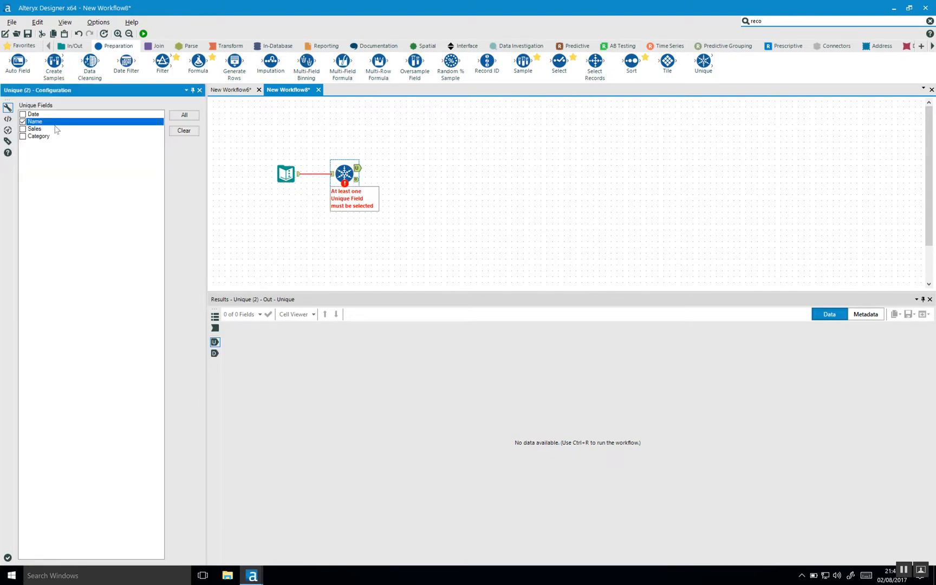
{"action": "right_click", "coordinate": [345, 173]}
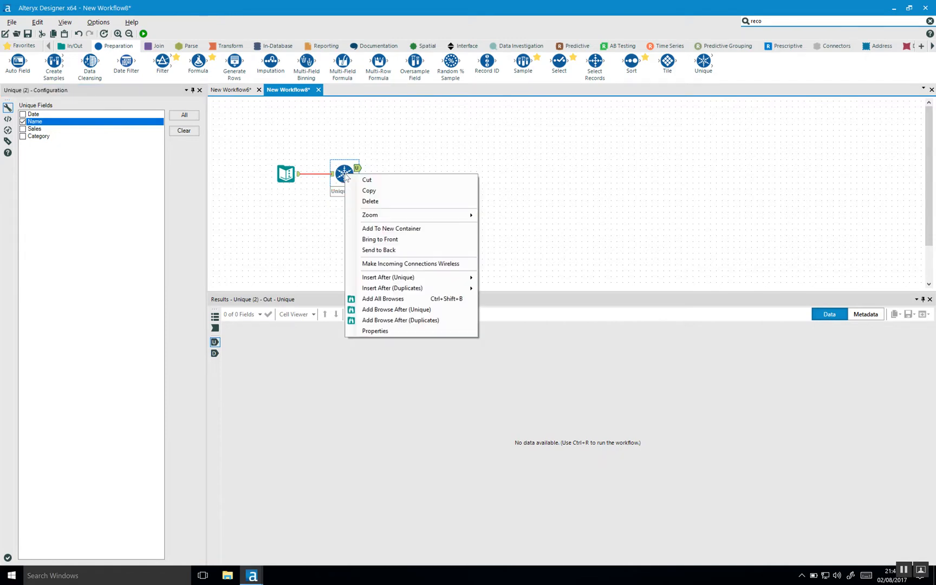
{"action": "mouse_move", "coordinate": [391, 306]}
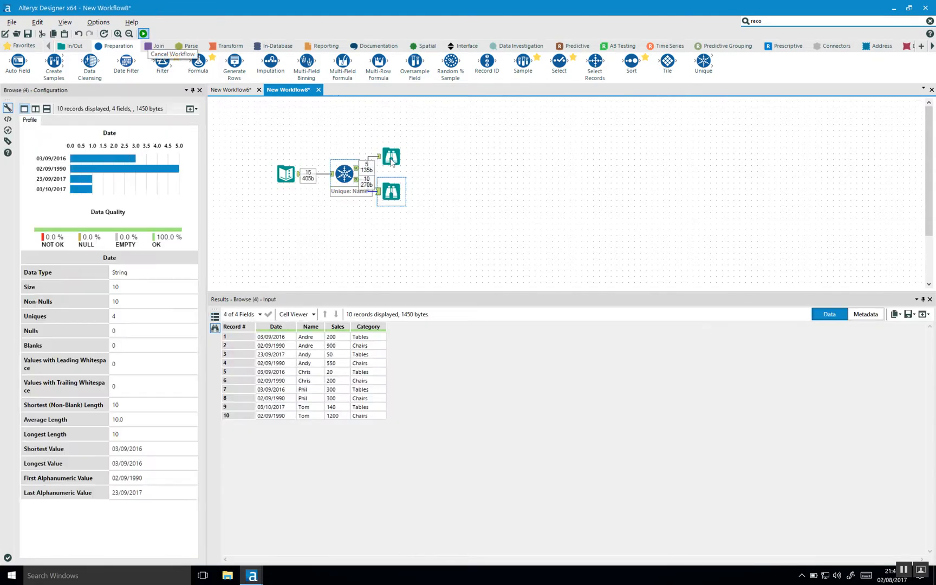
Compare Andre's Text Input records with the Unique tool's settings and unique output
{"action": "left_click", "coordinate": [391, 157]}
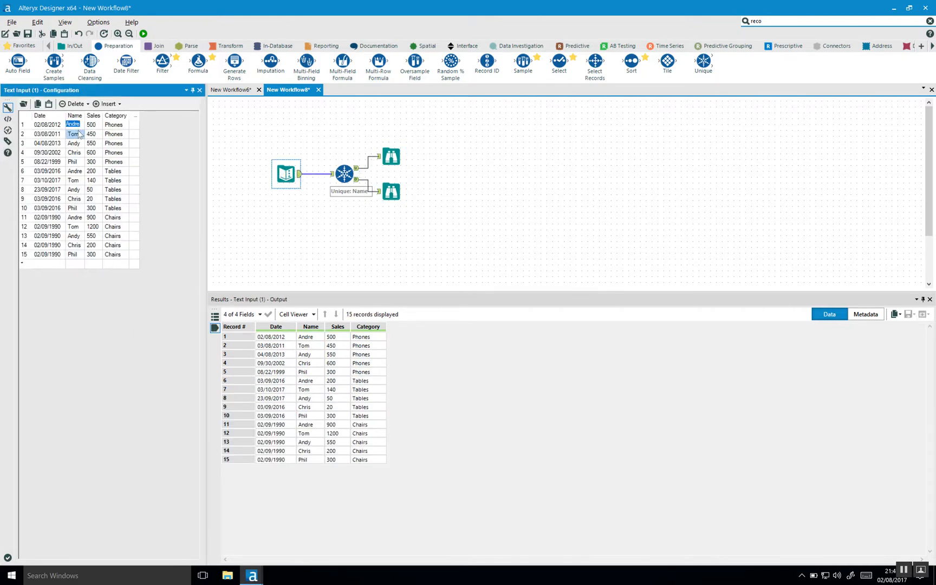
{"action": "left_click", "coordinate": [72, 124]}
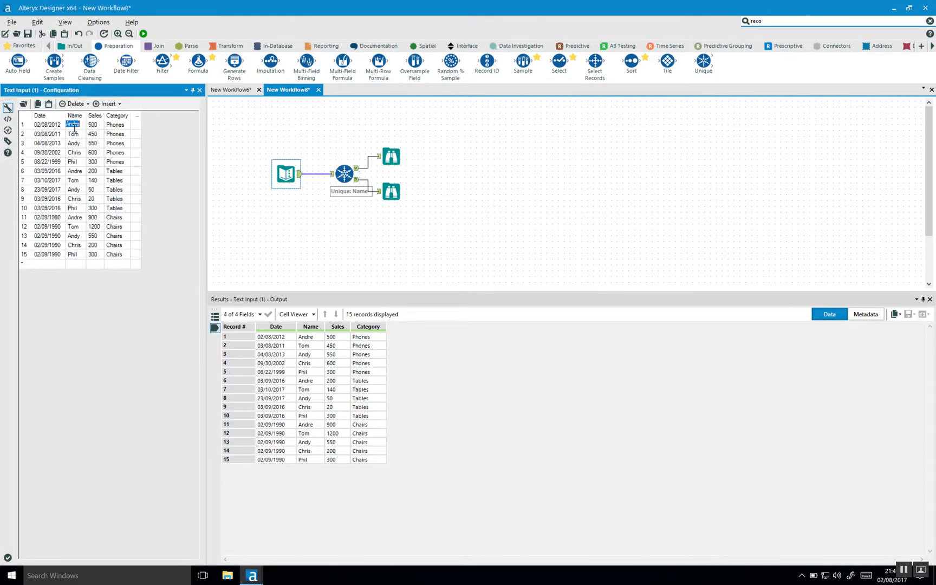
{"action": "left_click", "coordinate": [73, 171]}
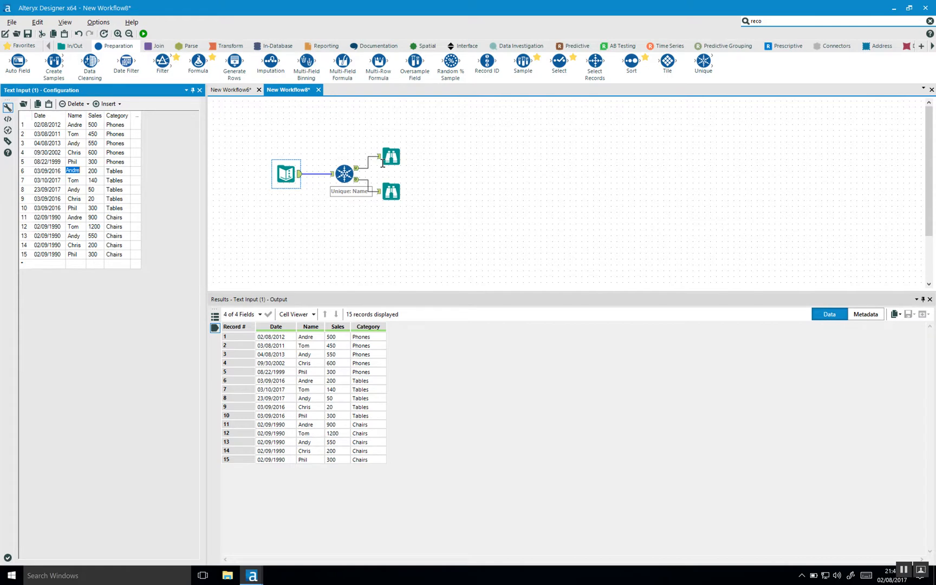
{"action": "left_click", "coordinate": [391, 156]}
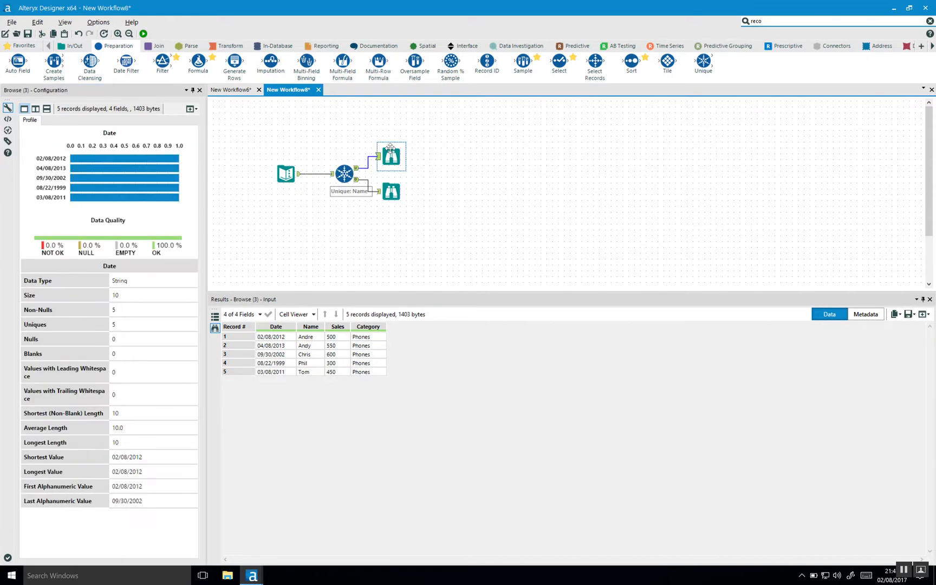
{"action": "left_click", "coordinate": [344, 174]}
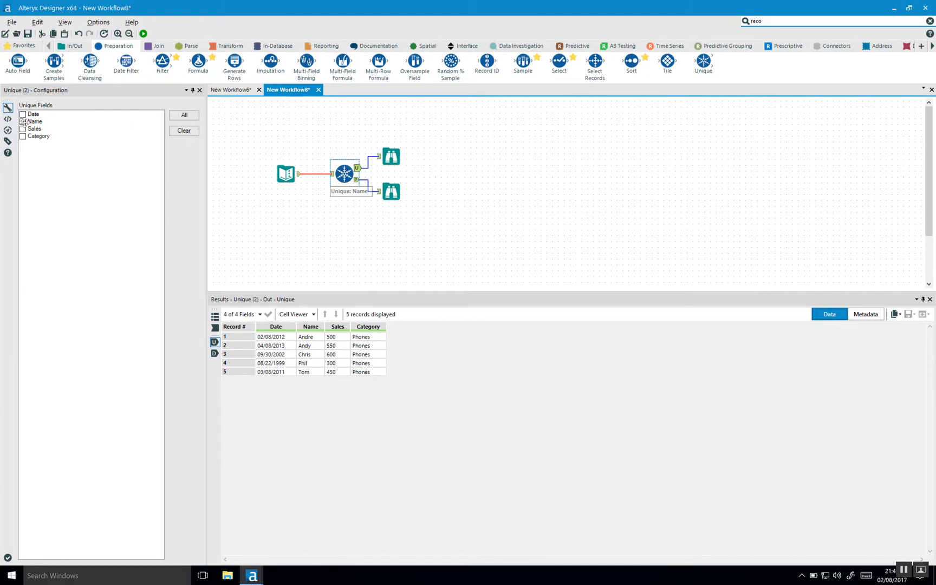
{"action": "left_click", "coordinate": [23, 122]}
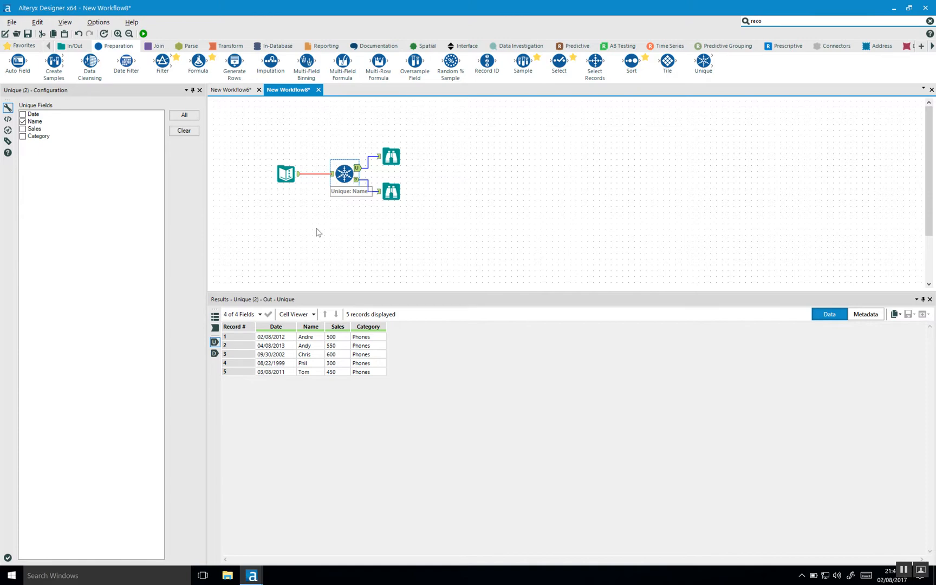
{"action": "mouse_move", "coordinate": [332, 326]}
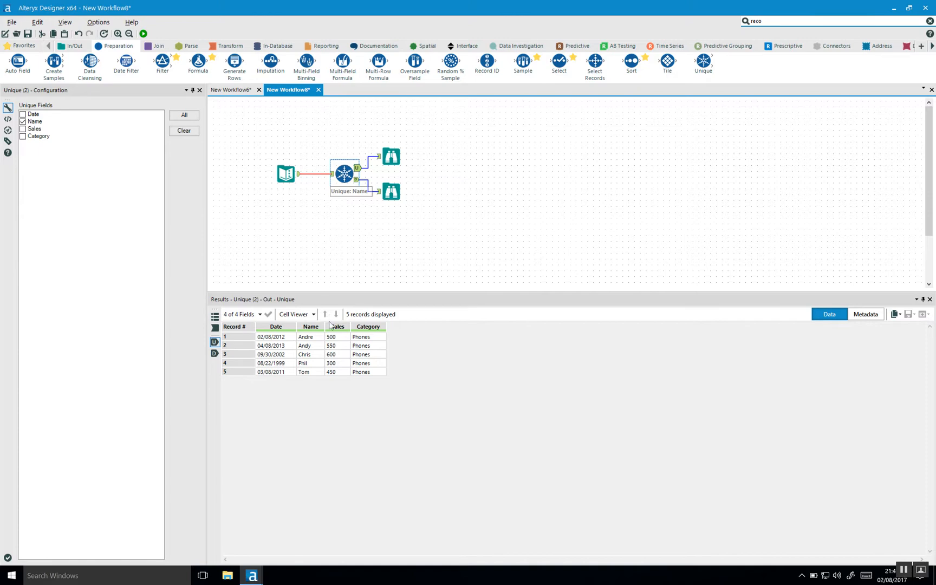
{"action": "mouse_move", "coordinate": [339, 372]}
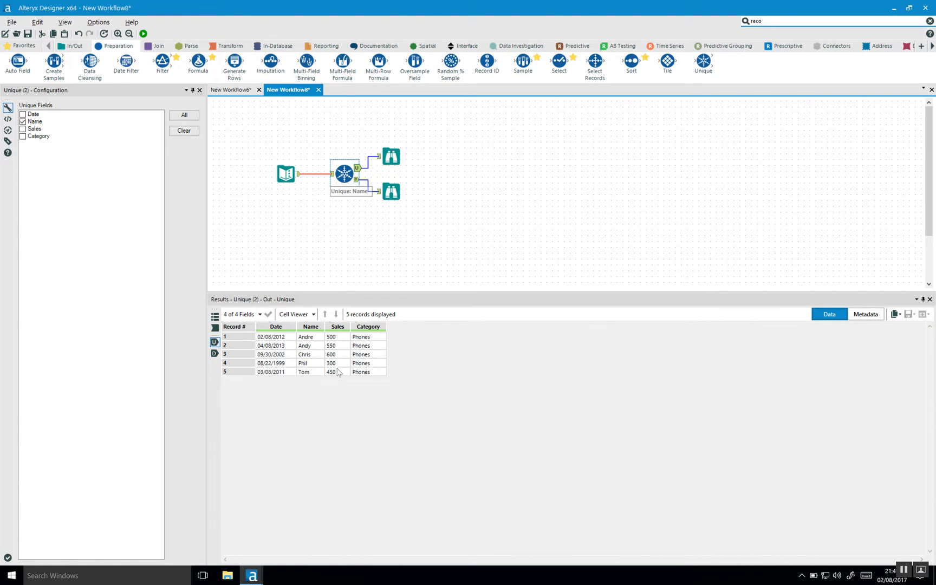
{"action": "mouse_move", "coordinate": [356, 225]}
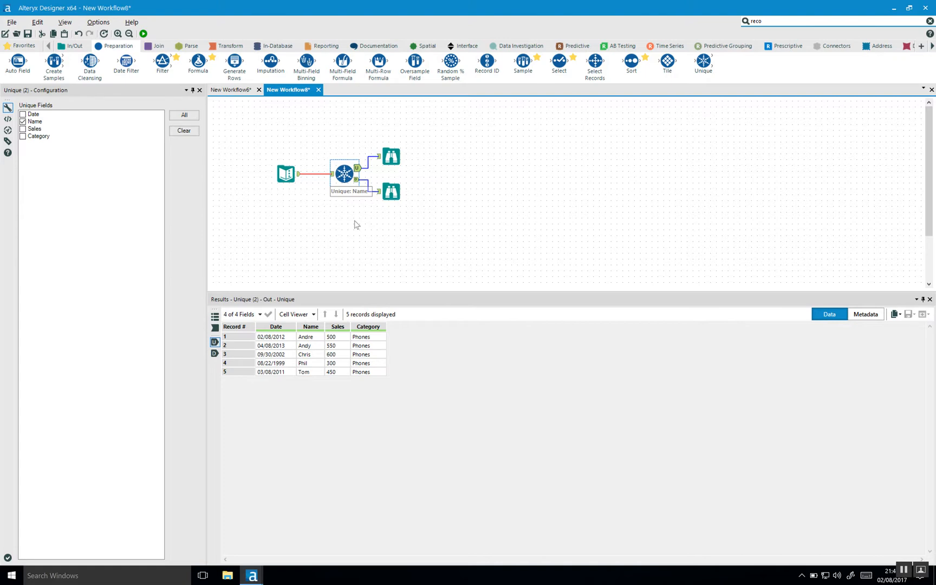
{"action": "mouse_move", "coordinate": [376, 168]}
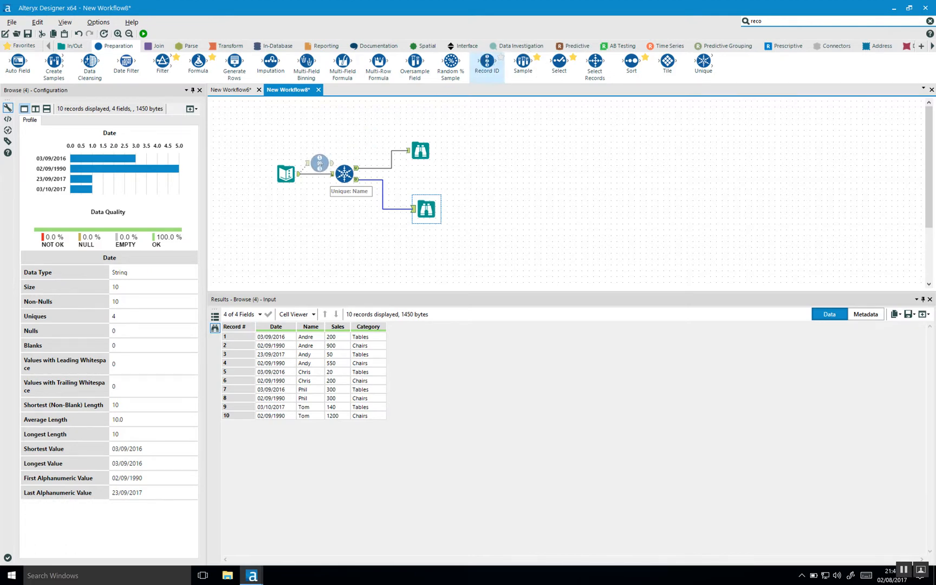
Check the Record ID settings (RecordID, start 1) and rerun the workflow
{"action": "left_click", "coordinate": [333, 173]}
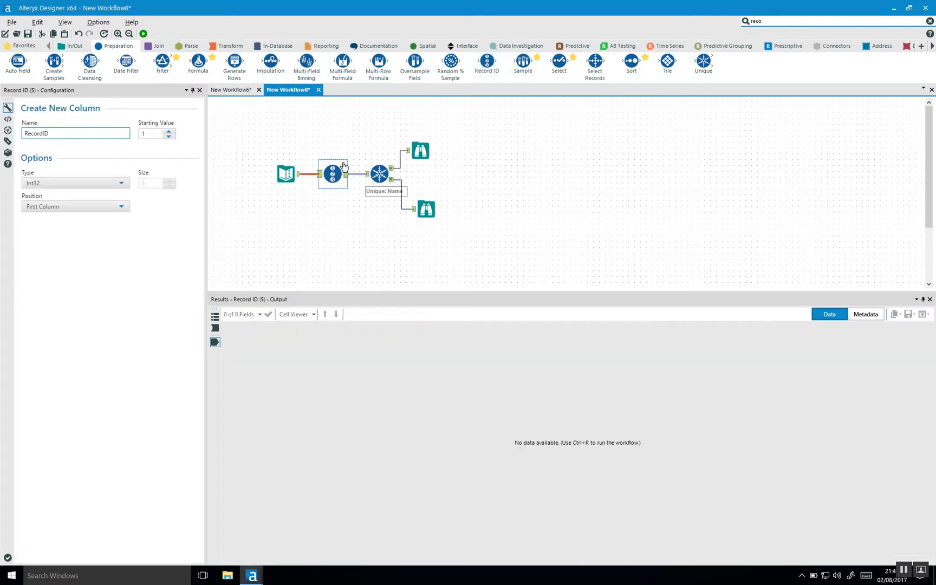
{"action": "left_click", "coordinate": [286, 174]}
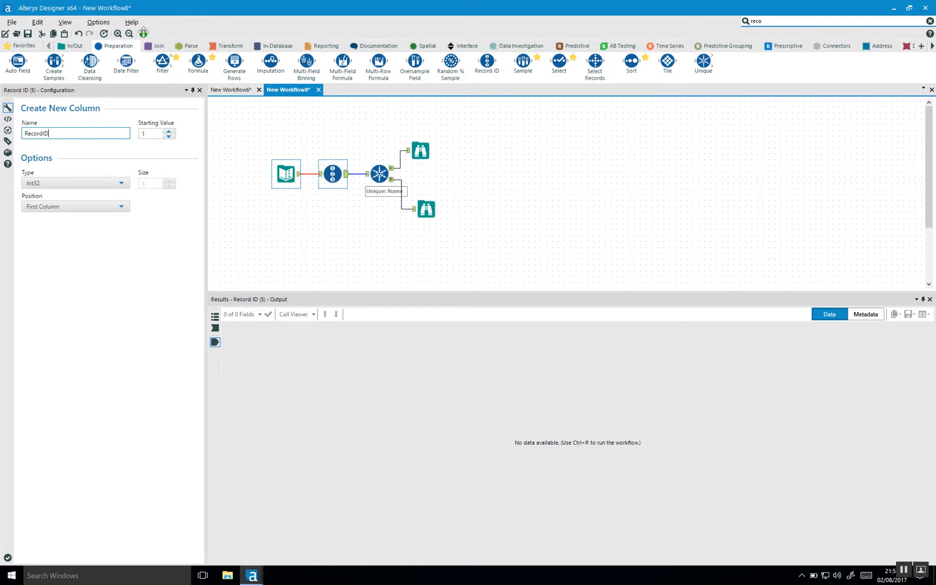
{"action": "left_click", "coordinate": [142, 34]}
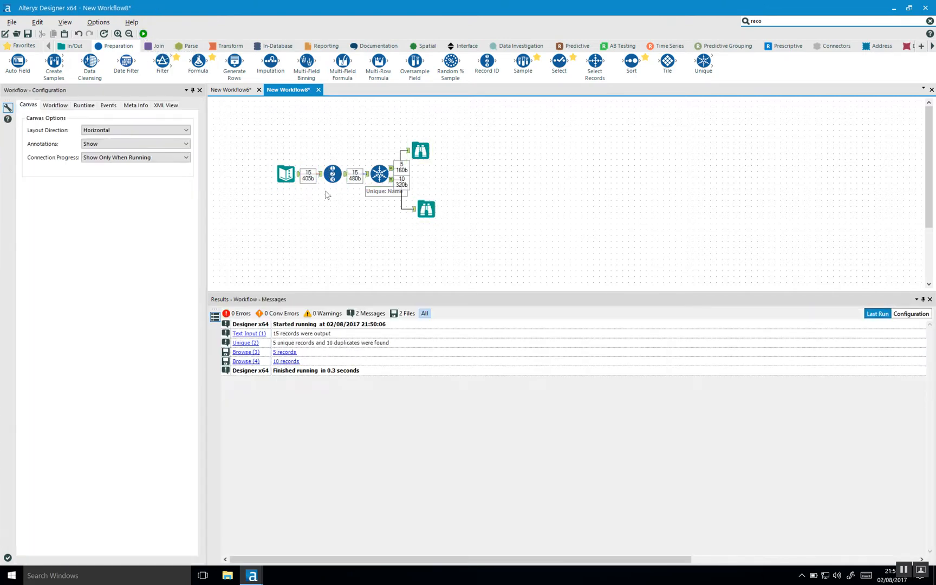
Review the 15 numbered records, profile unique Names, and inspect Tom's 1200 sales record
{"action": "left_click", "coordinate": [332, 173]}
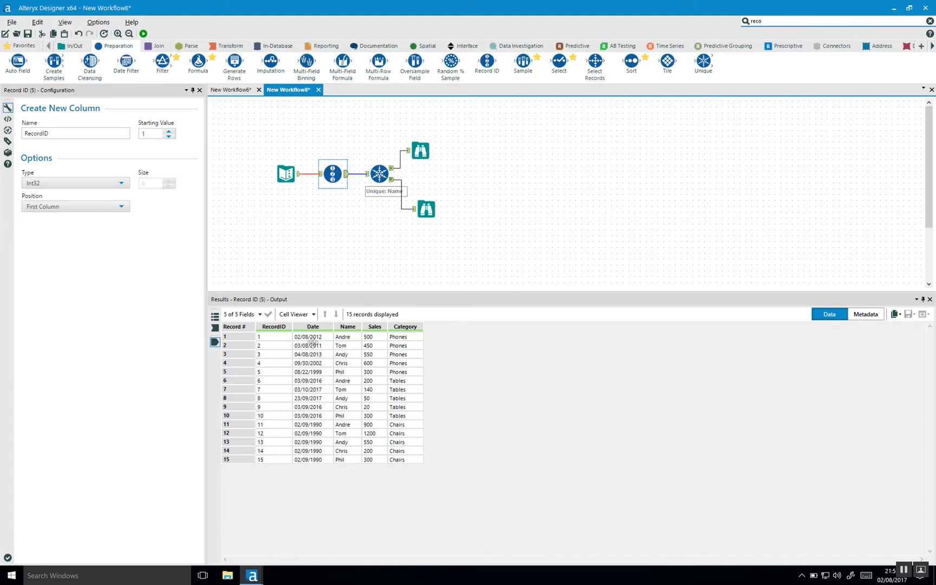
{"action": "mouse_move", "coordinate": [278, 375]}
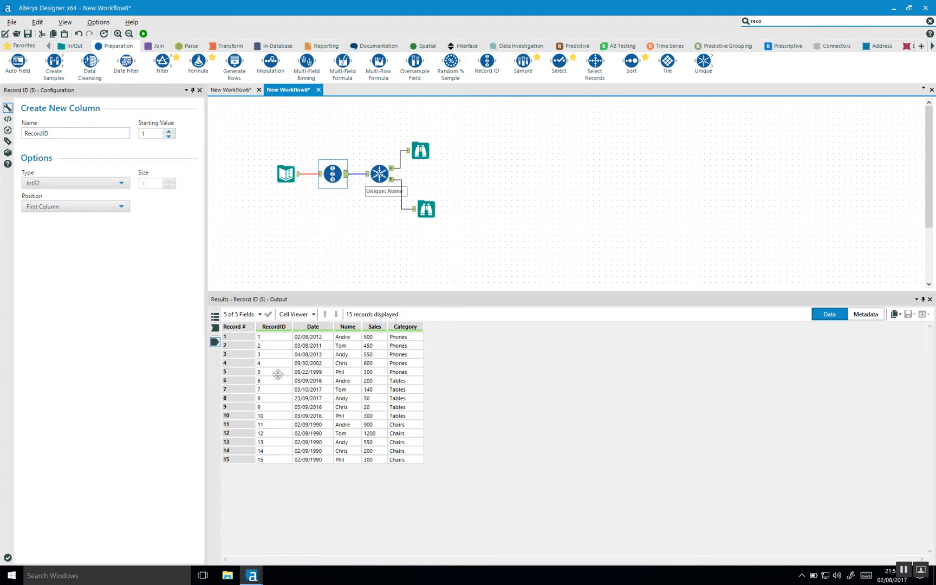
{"action": "left_click", "coordinate": [420, 150]}
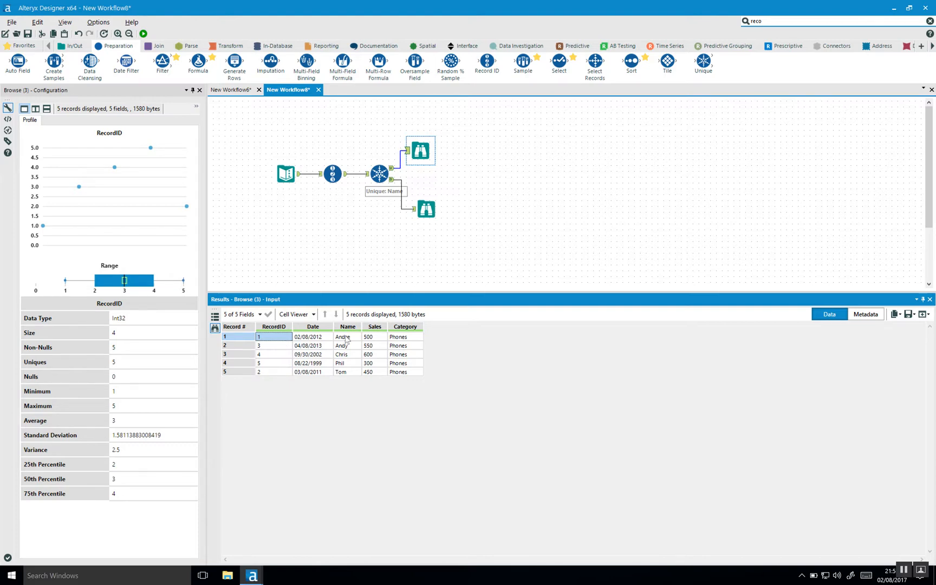
{"action": "left_click", "coordinate": [347, 327]}
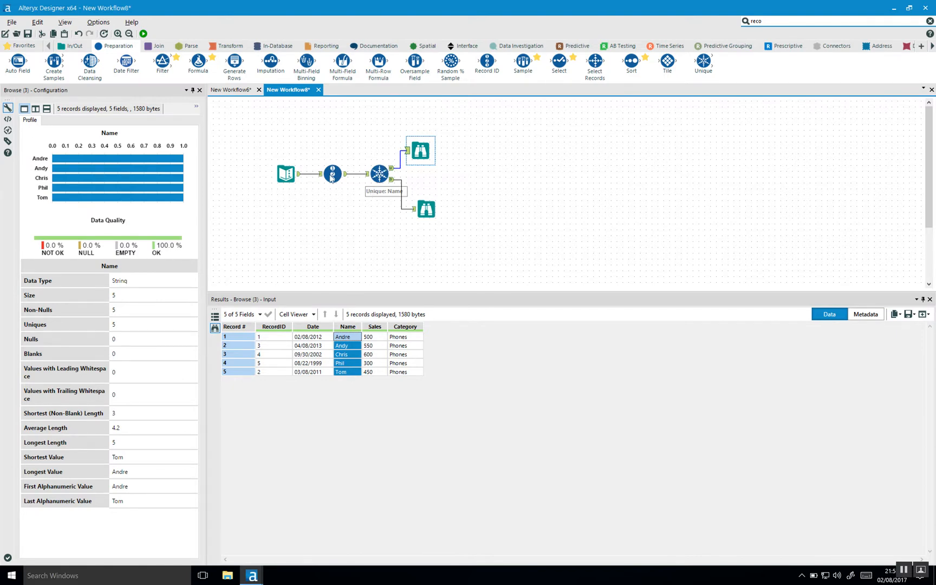
{"action": "left_click", "coordinate": [333, 173]}
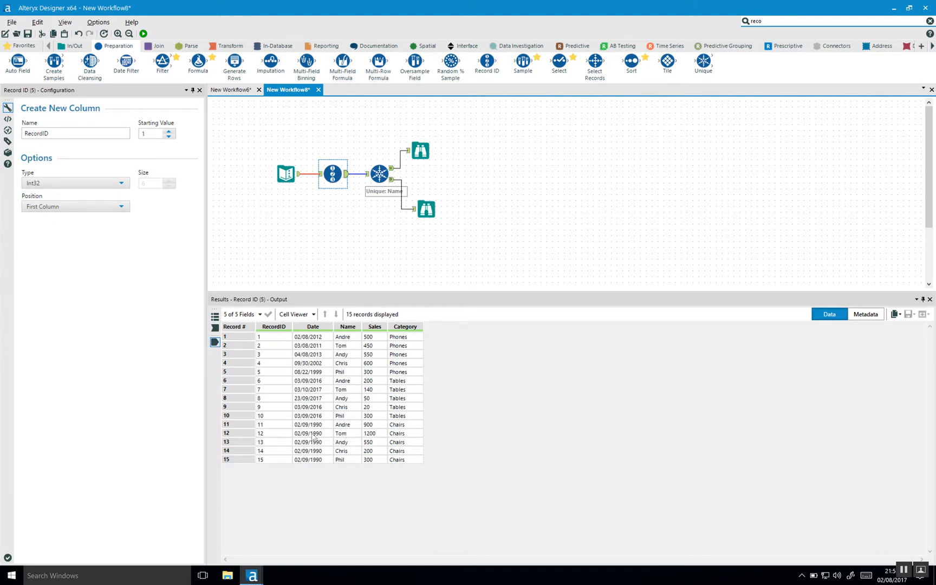
{"action": "left_click", "coordinate": [309, 434]}
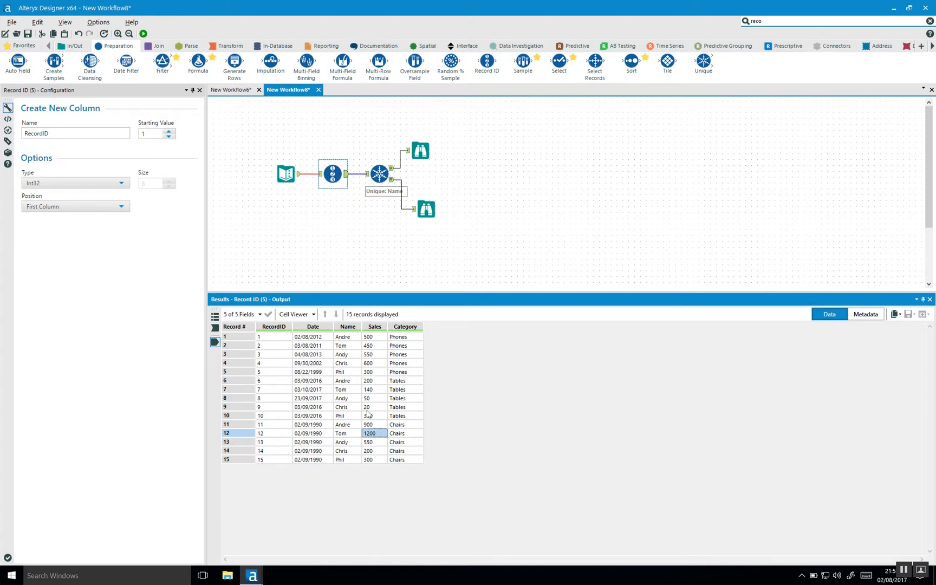
{"action": "mouse_move", "coordinate": [393, 337]}
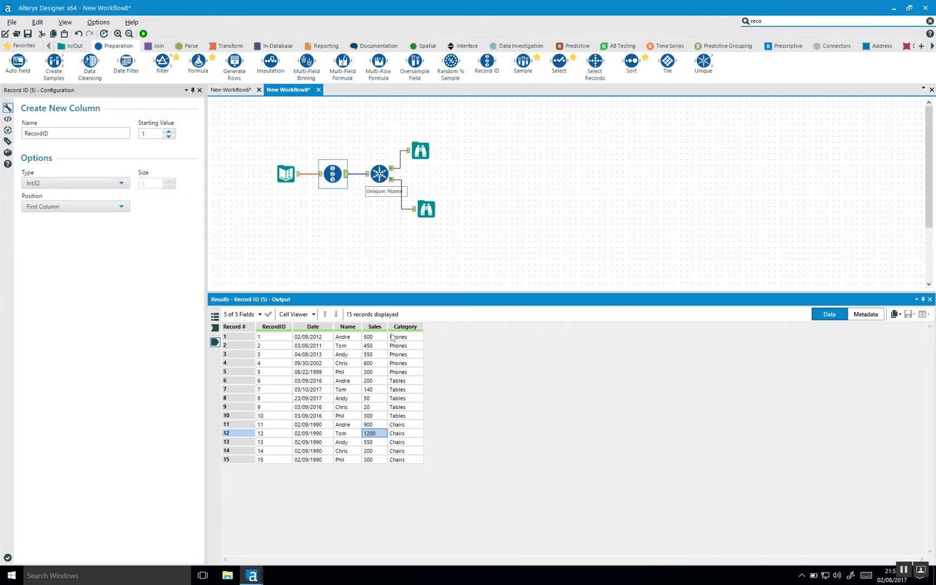
{"action": "left_click", "coordinate": [378, 174]}
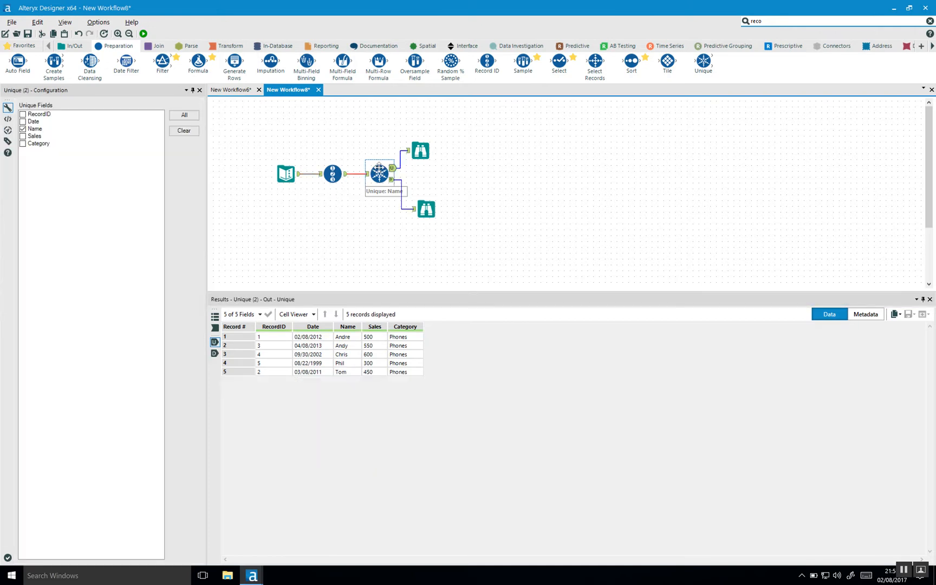
{"action": "left_click", "coordinate": [419, 151]}
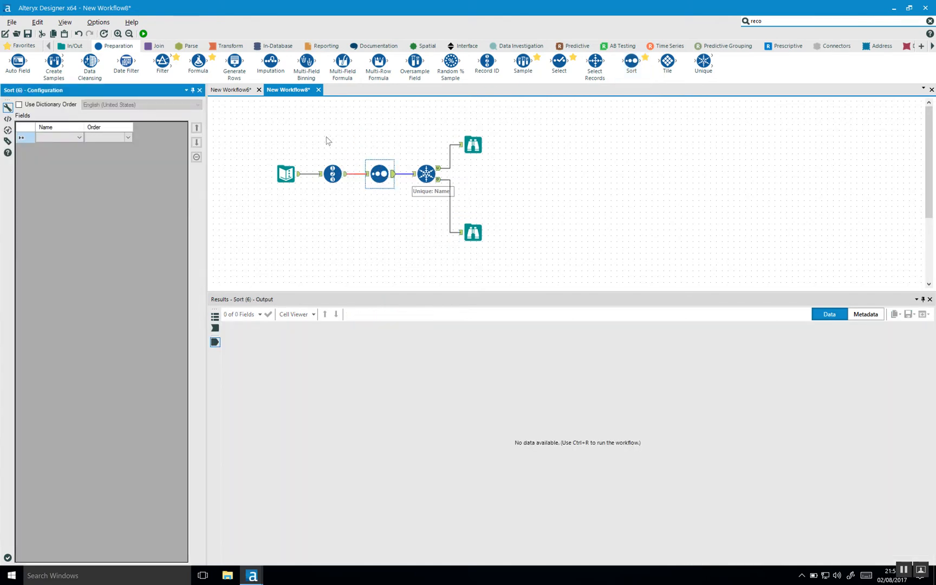
Configure the Sort tool to order by Sales, Descending
{"action": "left_click", "coordinate": [425, 174]}
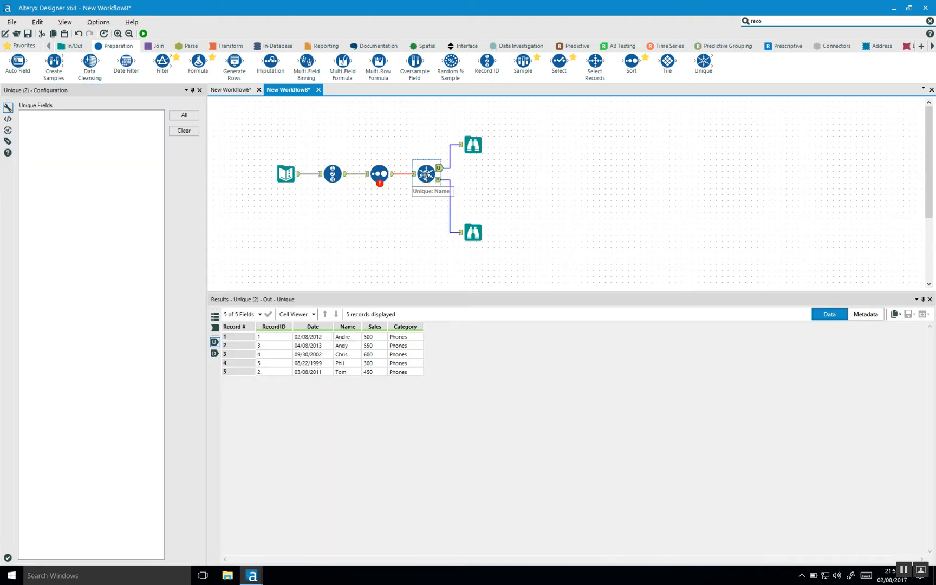
{"action": "left_click", "coordinate": [380, 174]}
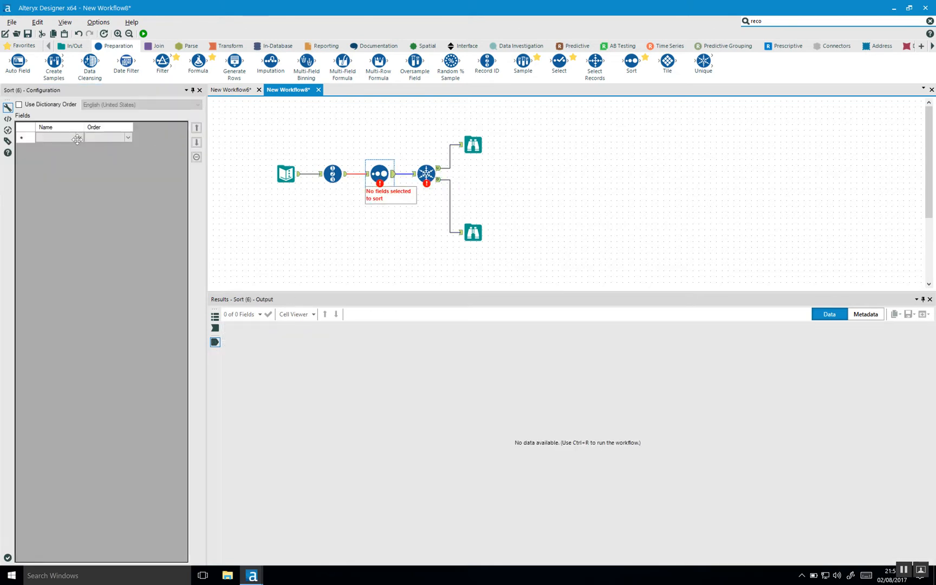
{"action": "left_click", "coordinate": [78, 137]}
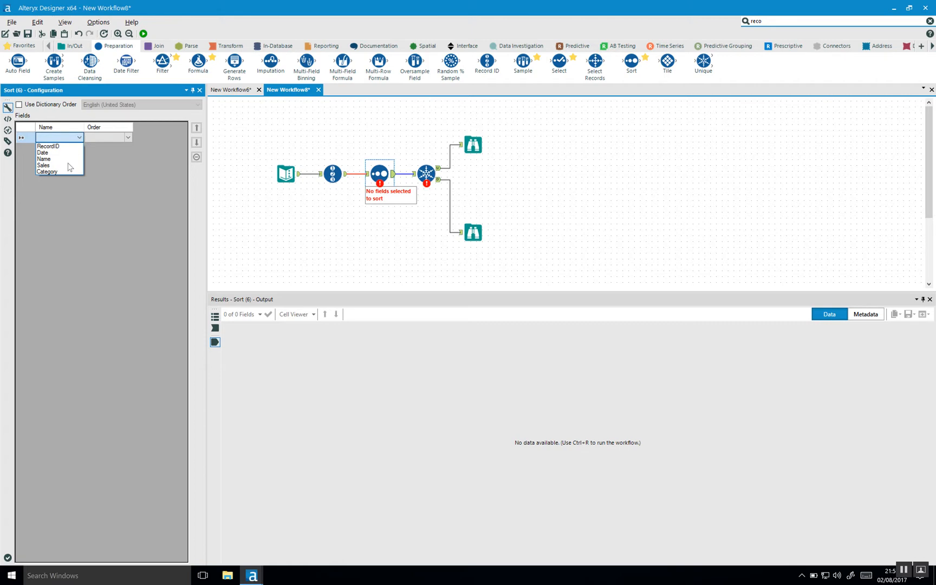
{"action": "left_click", "coordinate": [43, 165]}
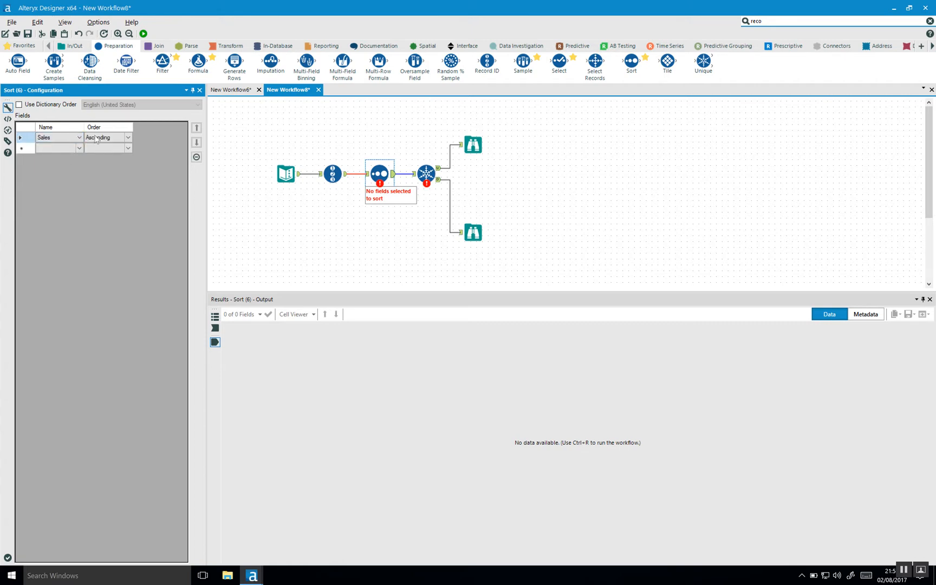
{"action": "left_click", "coordinate": [126, 136]}
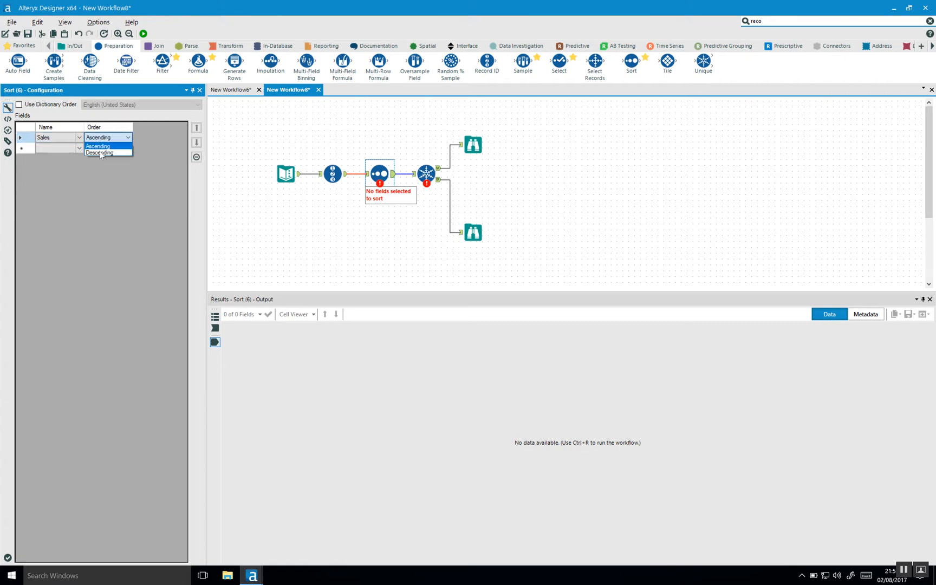
{"action": "left_click", "coordinate": [99, 152]}
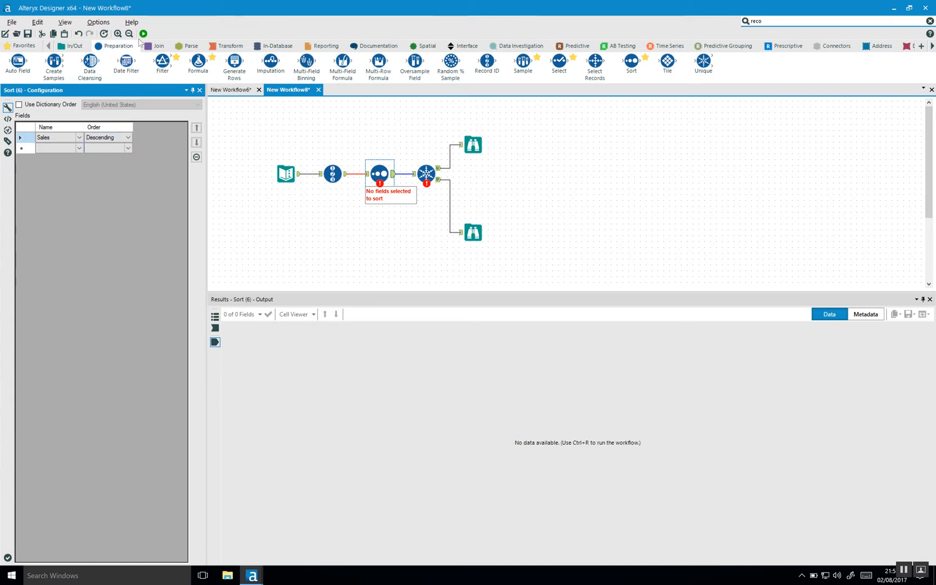
Rerun, re-tick Name as the unique field, and inspect Sales sorted down to 20
{"action": "left_click", "coordinate": [143, 33]}
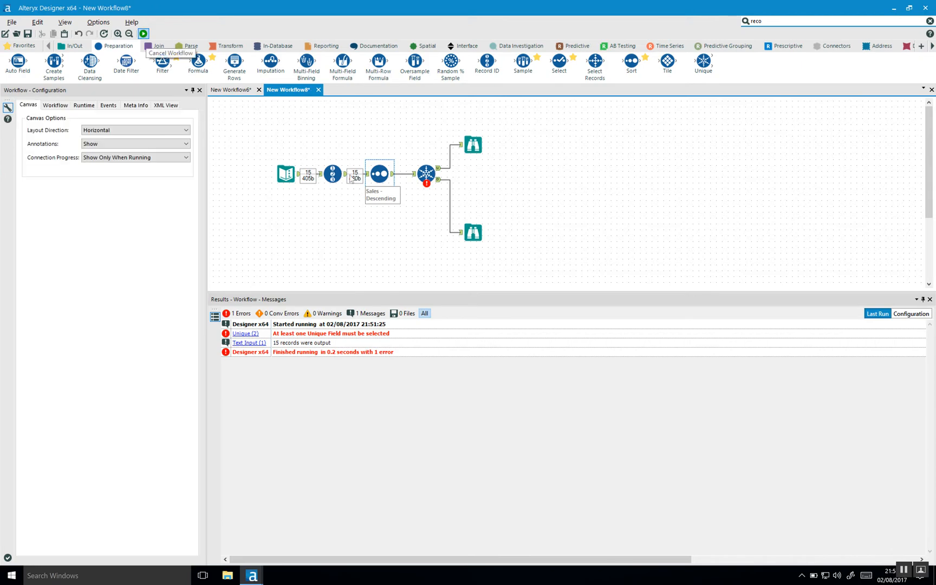
{"action": "left_click", "coordinate": [380, 174]}
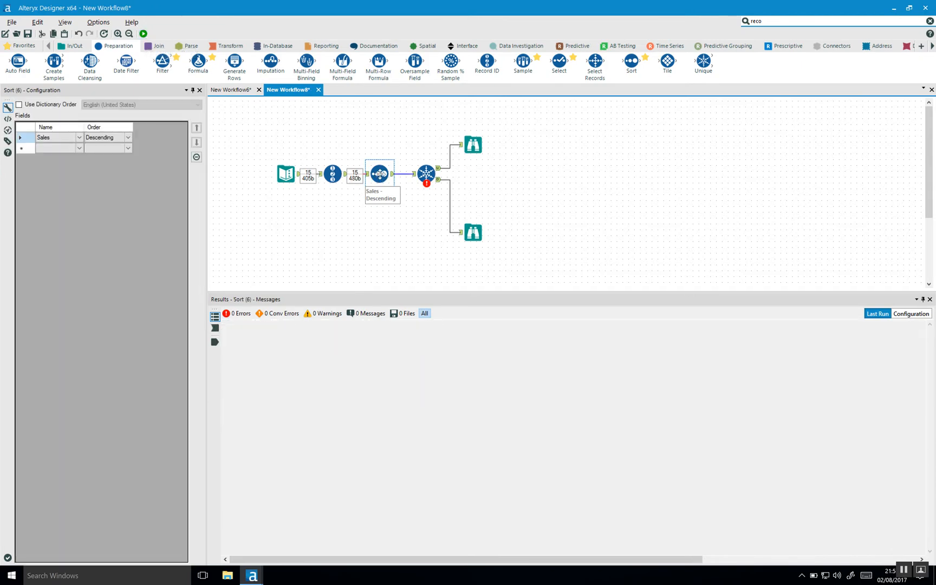
{"action": "left_click", "coordinate": [426, 174]}
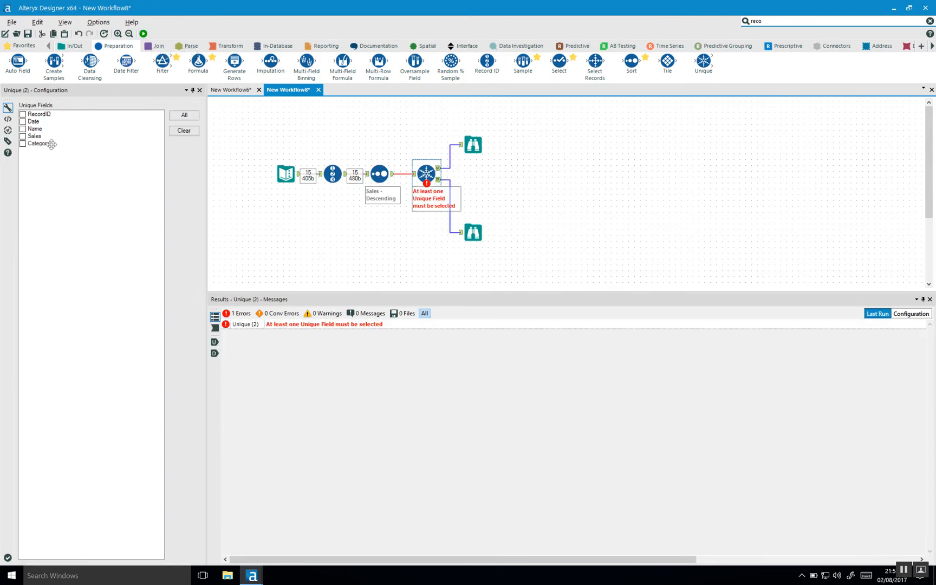
{"action": "left_click", "coordinate": [23, 129]}
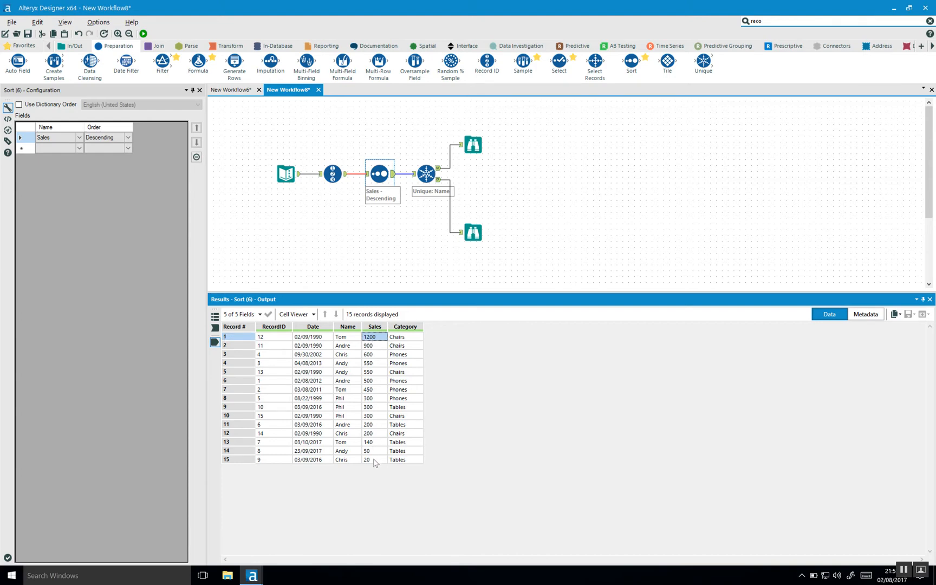
{"action": "left_click", "coordinate": [373, 458]}
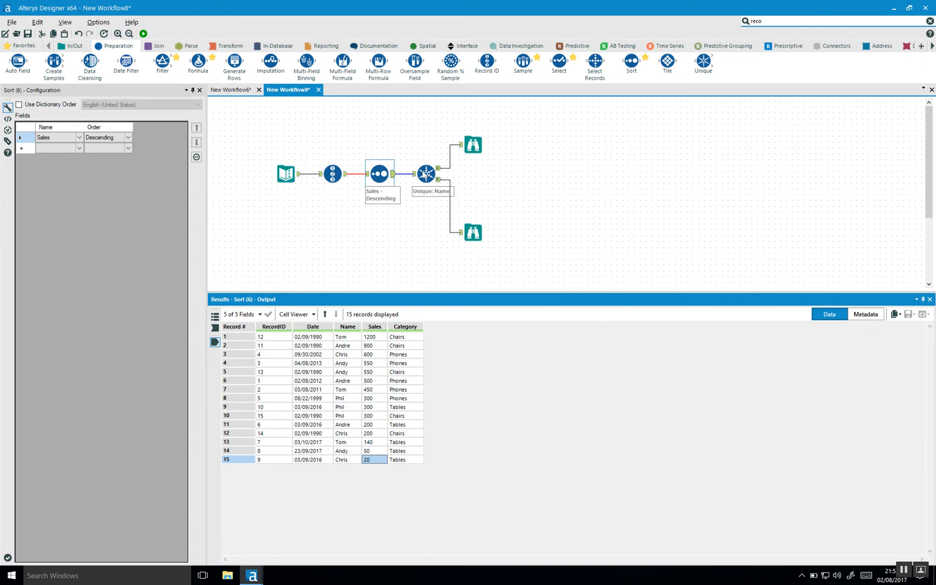
{"action": "left_click", "coordinate": [425, 173]}
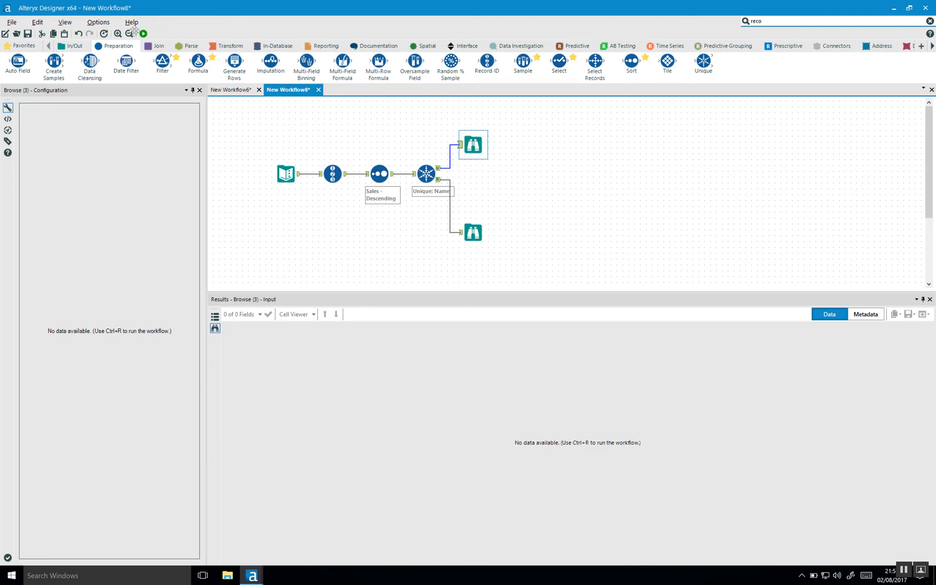
Rerun and review the five top-sales records, Sales profile, and run messages
{"action": "left_click", "coordinate": [142, 34]}
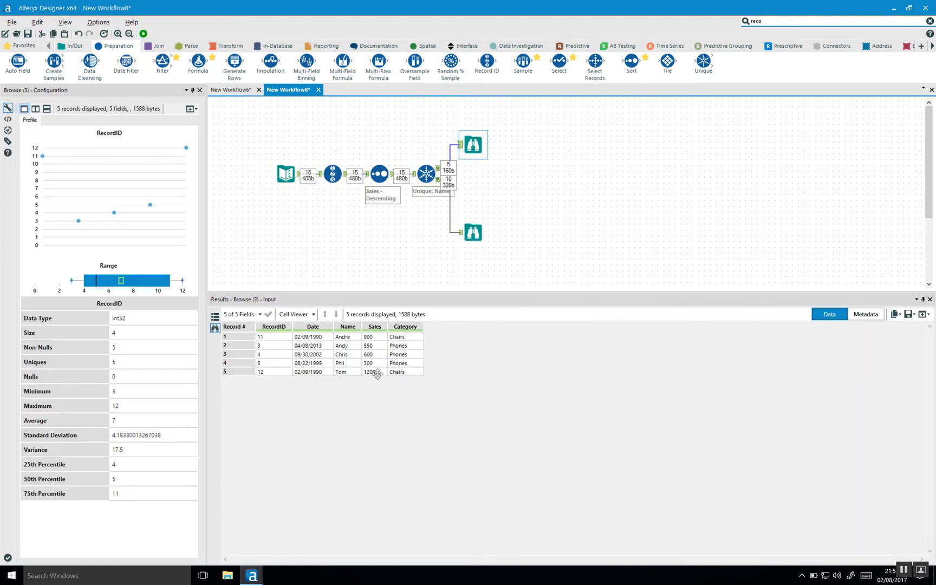
{"action": "left_click", "coordinate": [375, 327]}
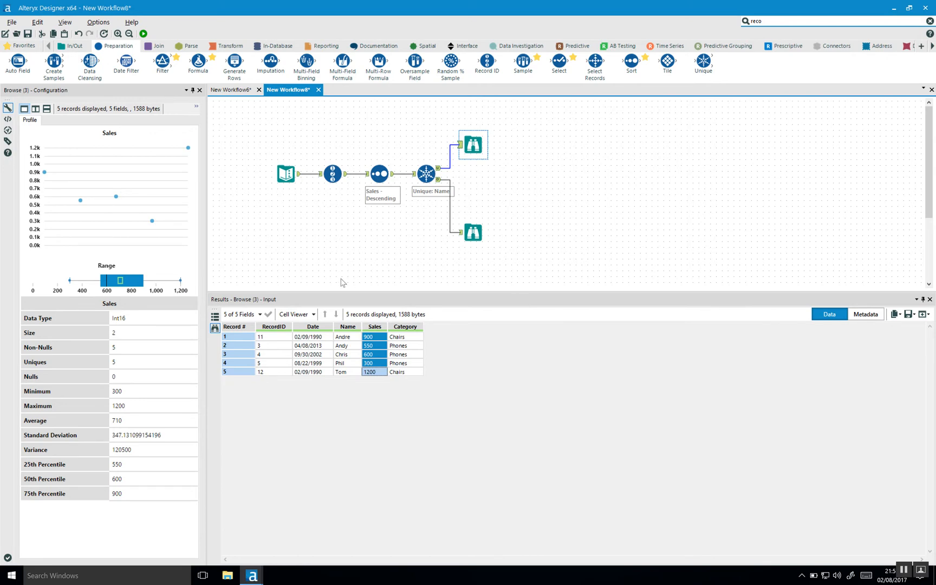
{"action": "left_click", "coordinate": [142, 34]}
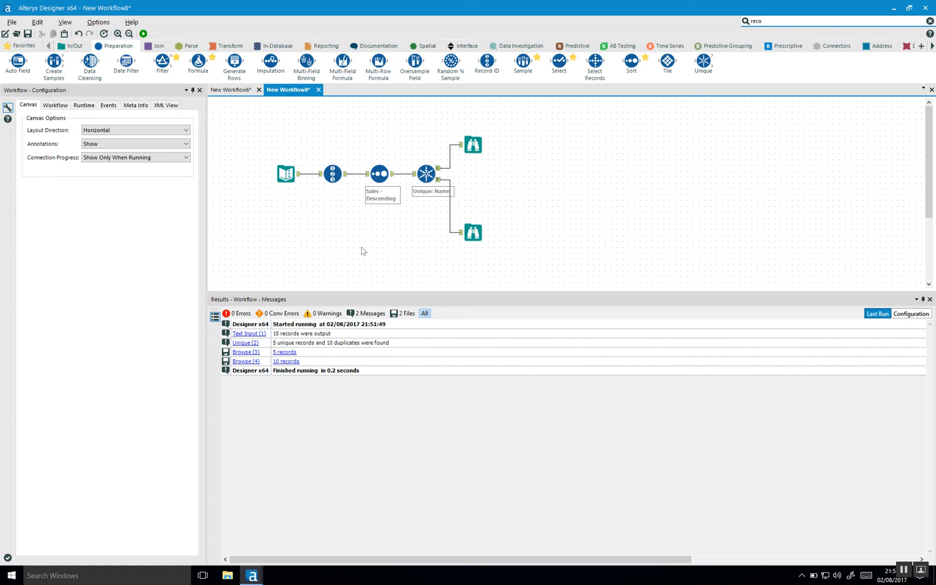
{"action": "left_click", "coordinate": [380, 174]}
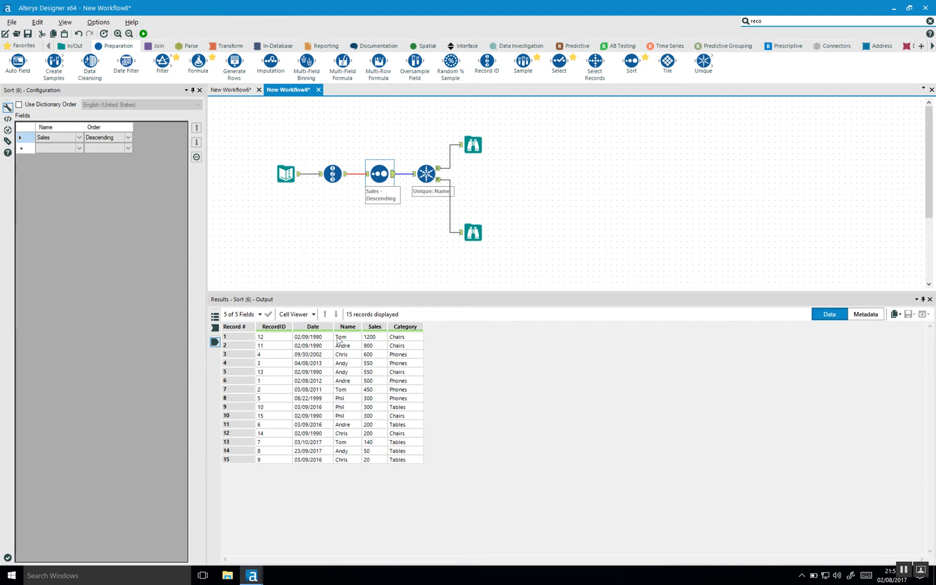
Switch the Sort field to Date descending, rerun, and view each Name's latest record
{"action": "left_click", "coordinate": [54, 137]}
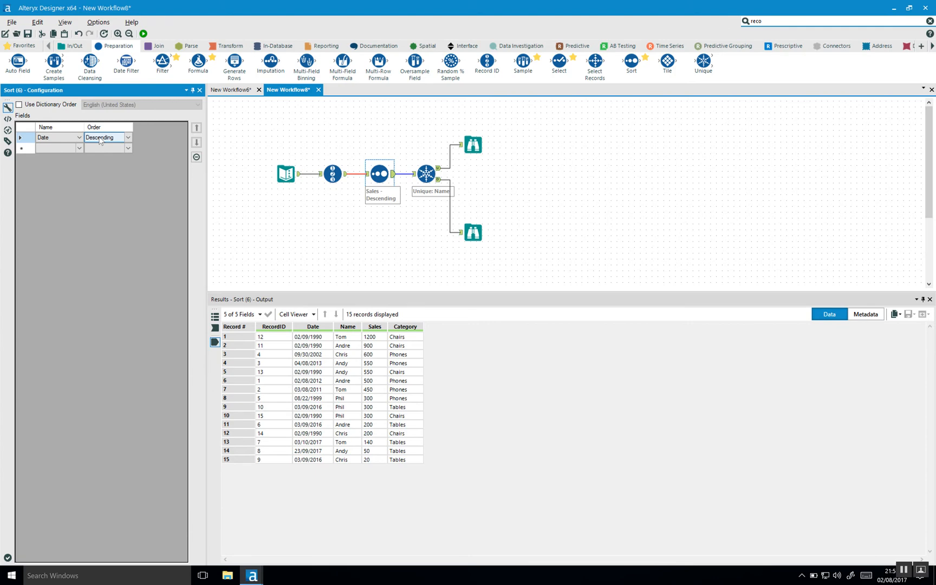
{"action": "left_click", "coordinate": [142, 33]}
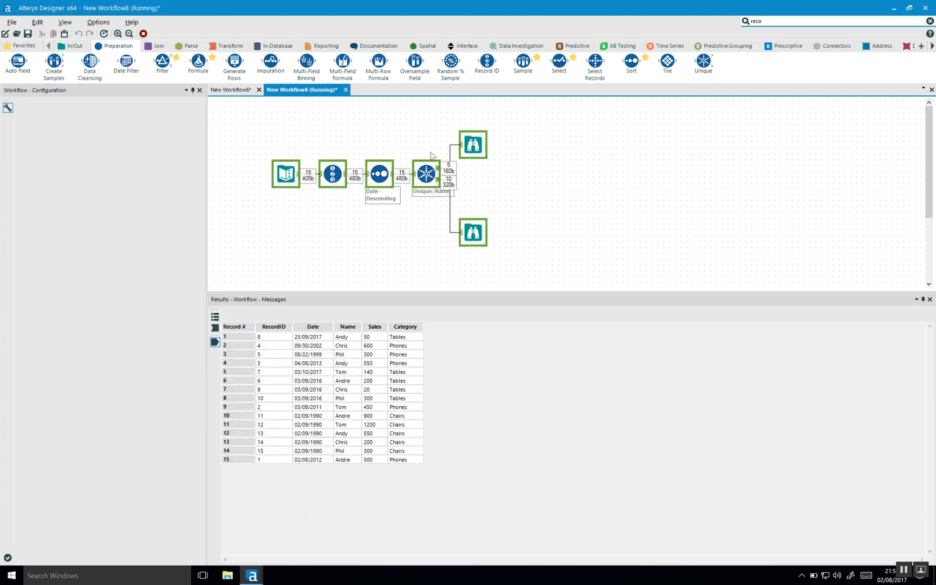
{"action": "left_click", "coordinate": [378, 173]}
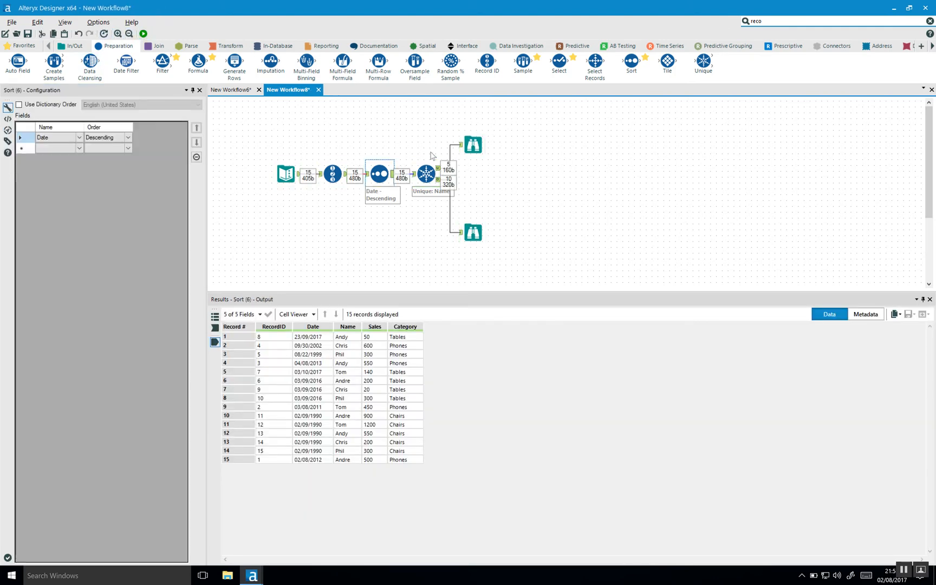
{"action": "left_click", "coordinate": [472, 145]}
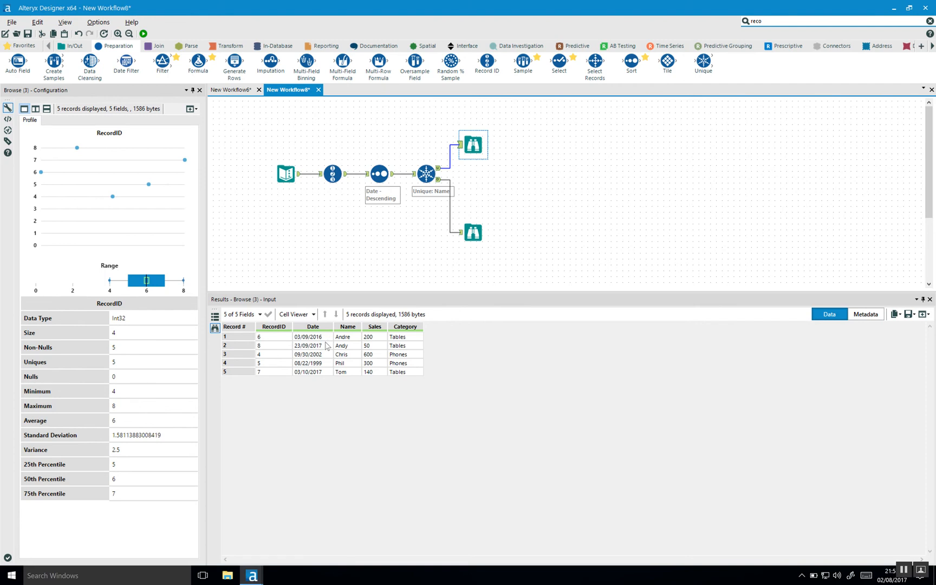
{"action": "mouse_move", "coordinate": [584, 94]}
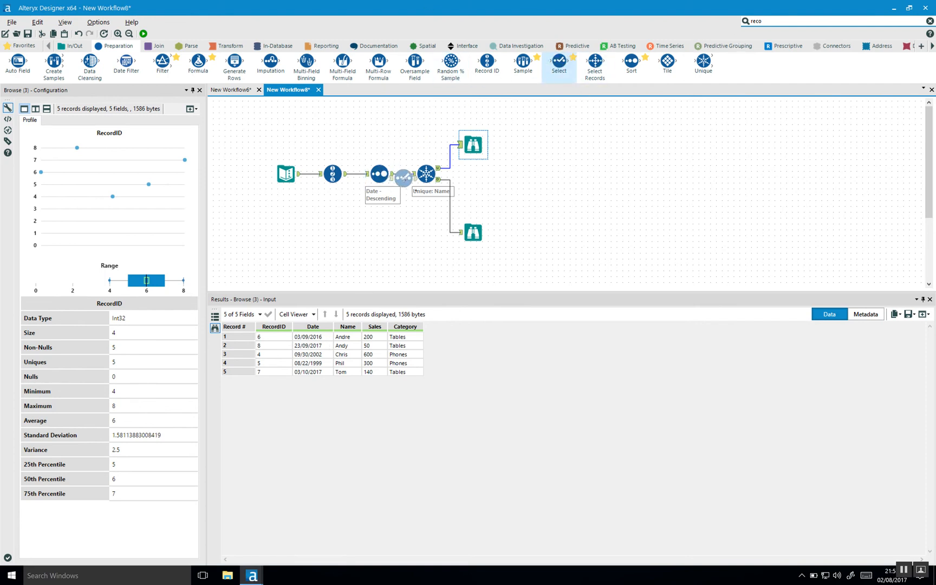
Insert a Select tool before Sort, change the Date field's type to Date, and rerun
{"action": "left_click", "coordinate": [380, 174]}
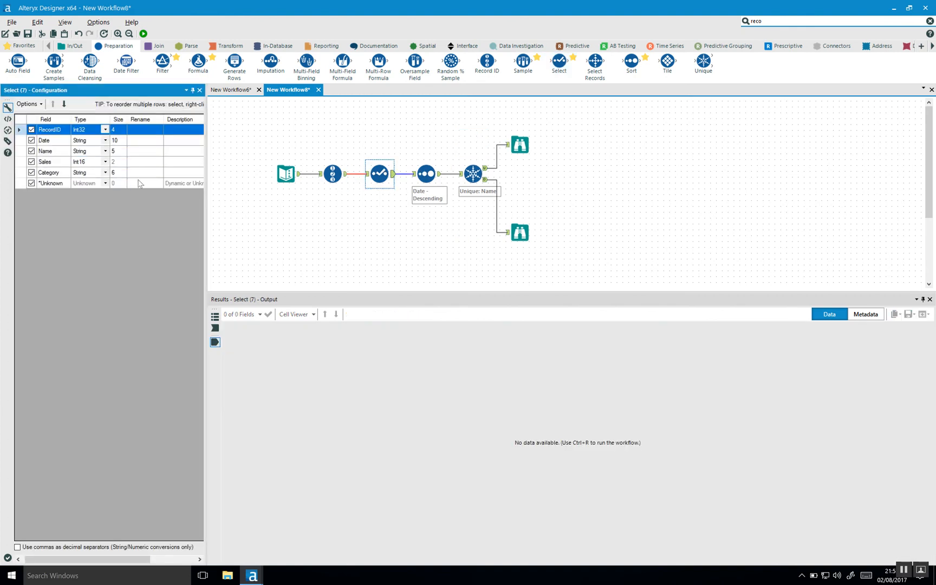
{"action": "mouse_move", "coordinate": [96, 141]}
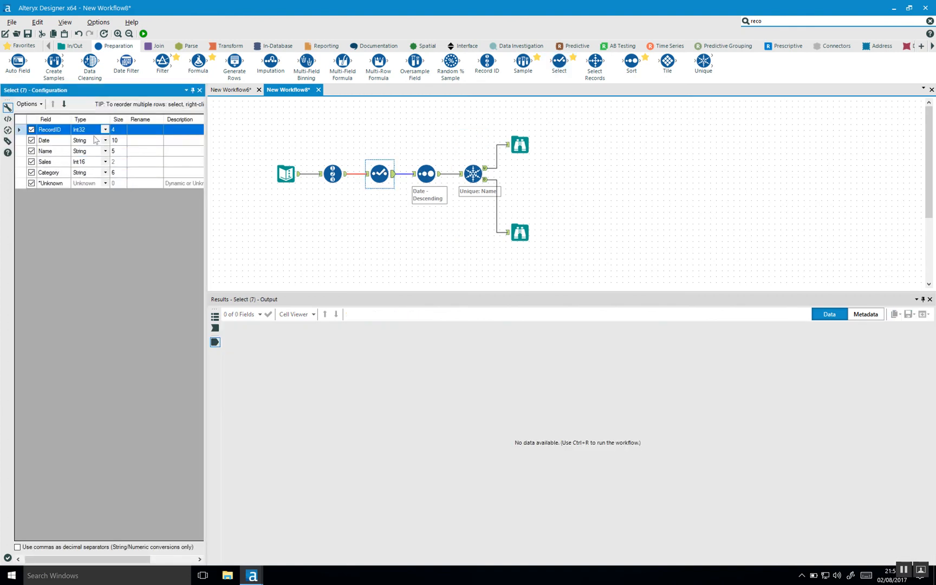
{"action": "left_click", "coordinate": [105, 140]}
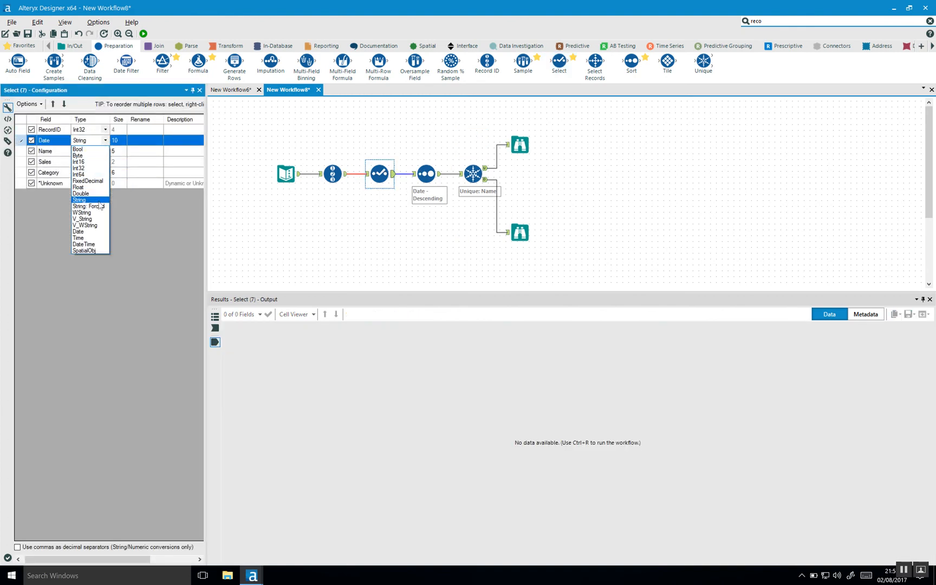
{"action": "left_click", "coordinate": [78, 232]}
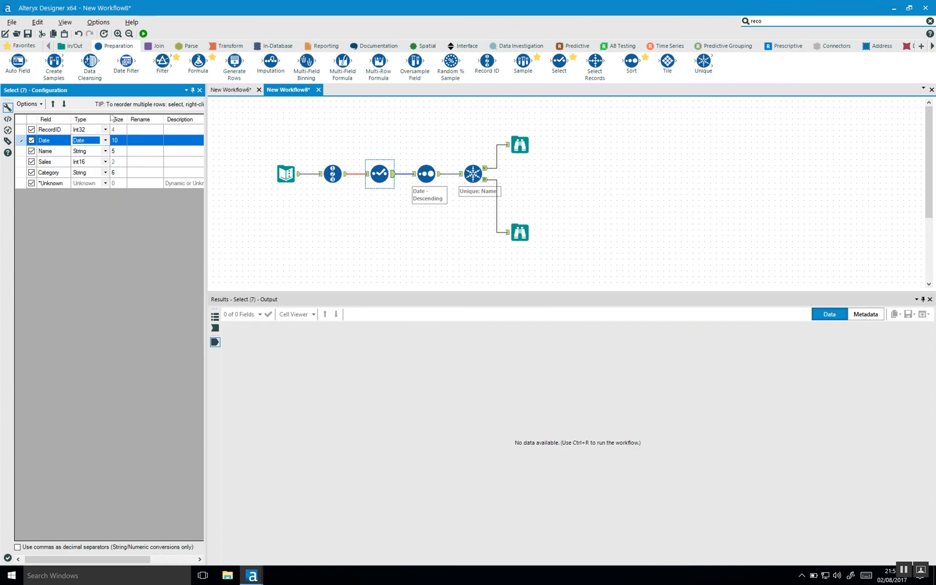
{"action": "left_click", "coordinate": [142, 34]}
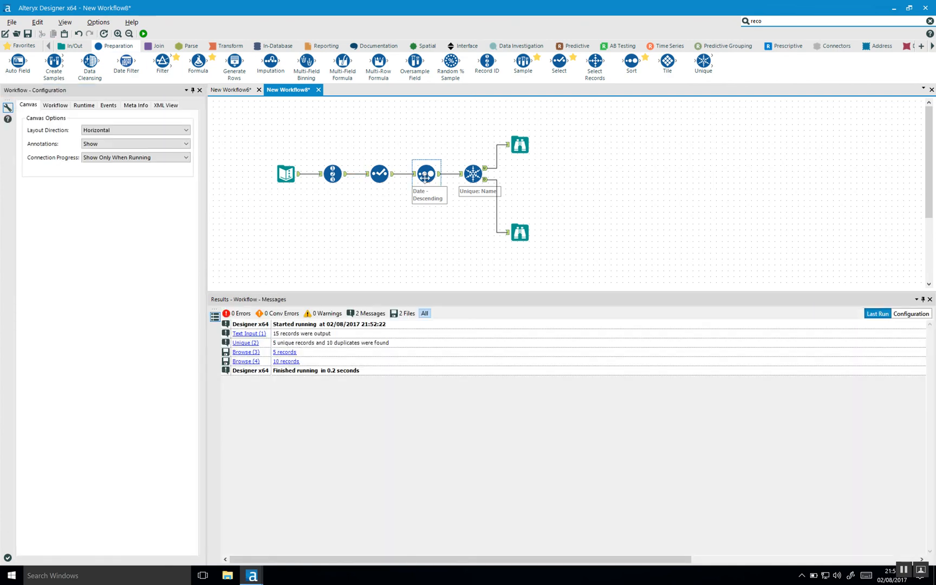
Rerun the workflow with the Date type and view the Select tool's 11 conversion errors
{"action": "left_click", "coordinate": [142, 33]}
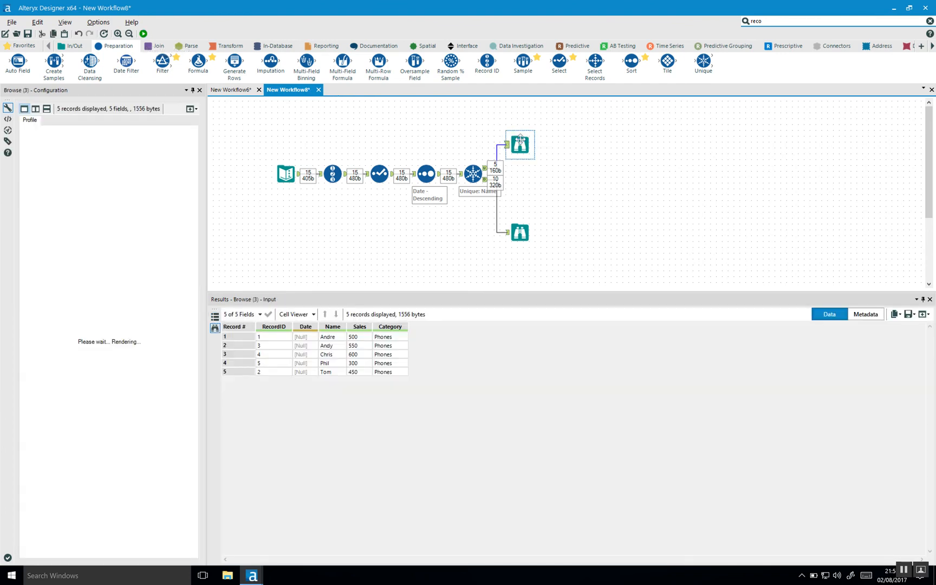
{"action": "left_click", "coordinate": [379, 173]}
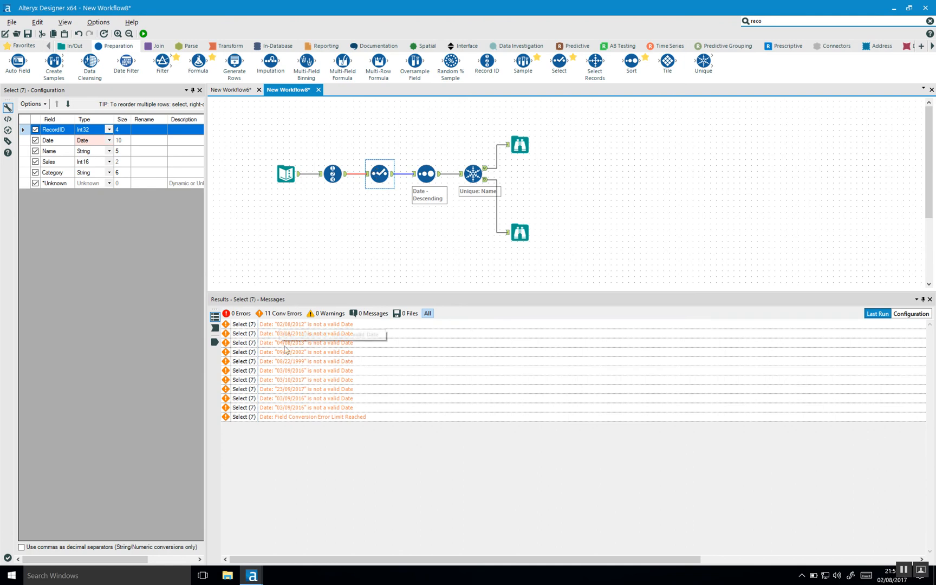
{"action": "mouse_move", "coordinate": [290, 333]}
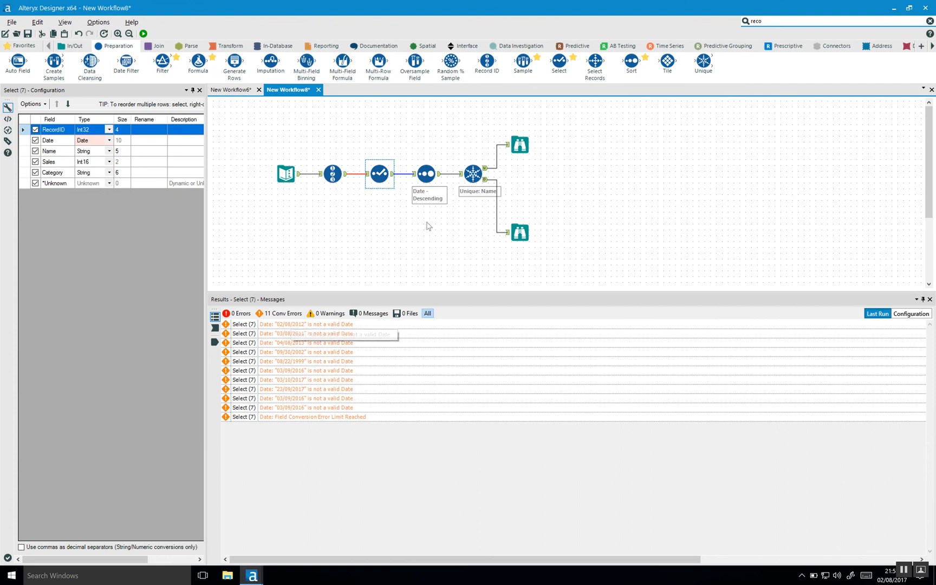
{"action": "mouse_move", "coordinate": [393, 205]}
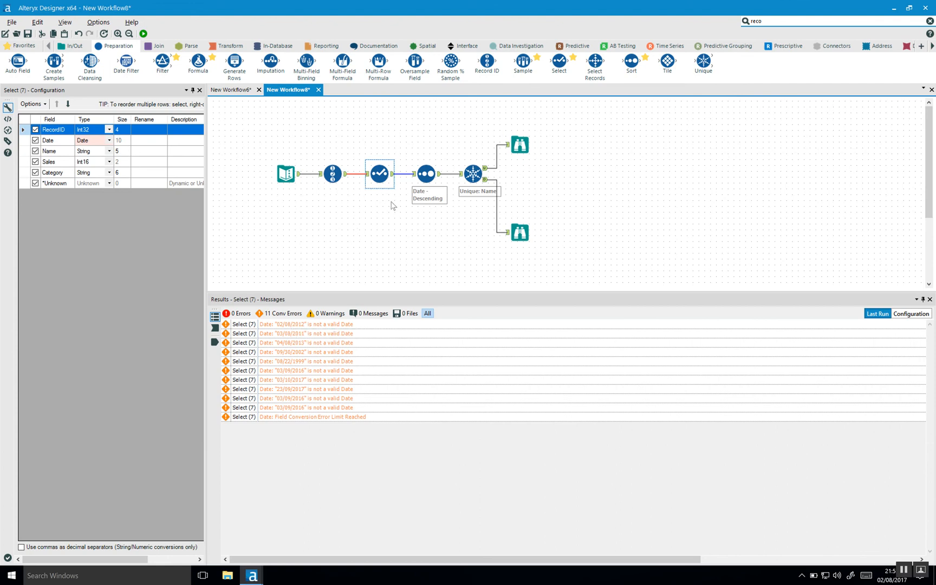